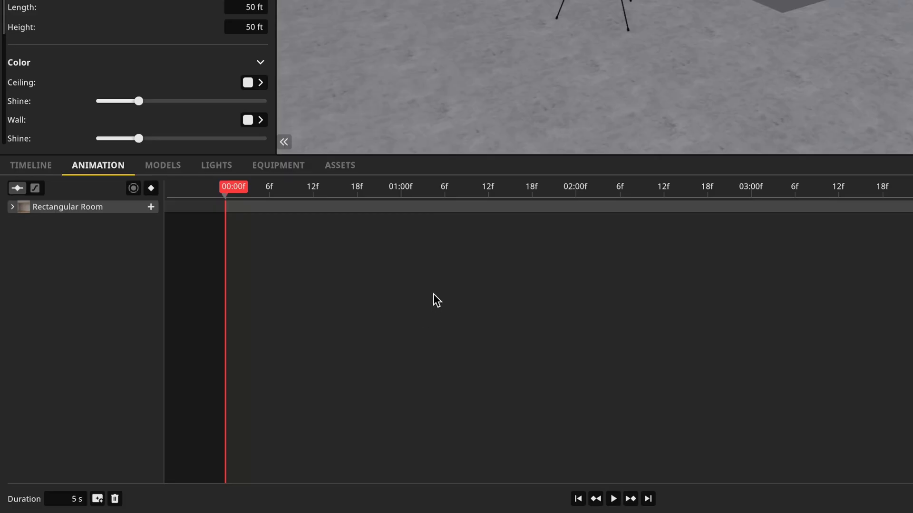
mouse_move(79, 215)
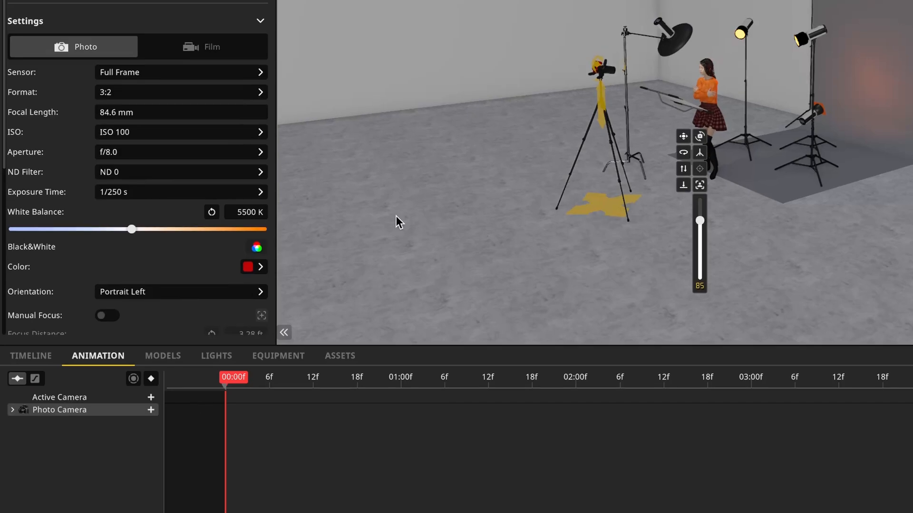
mouse_move(669, 124)
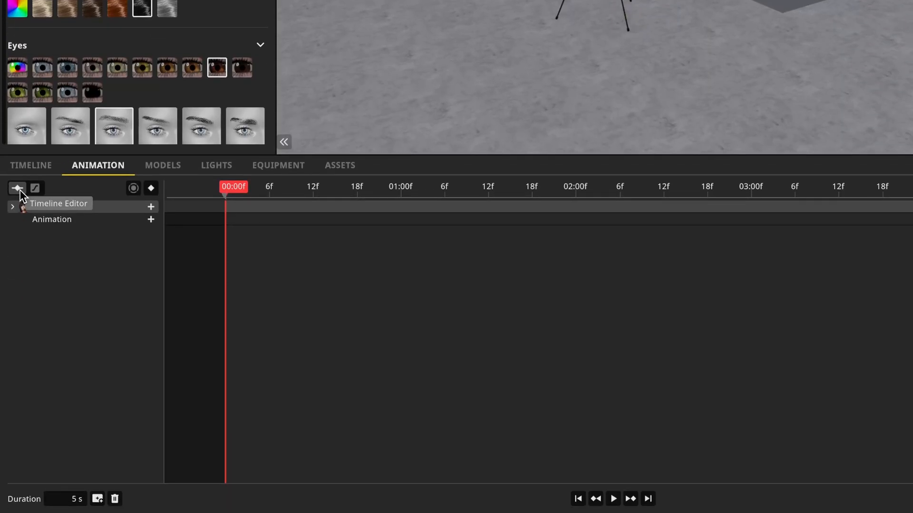
mouse_move(34, 188)
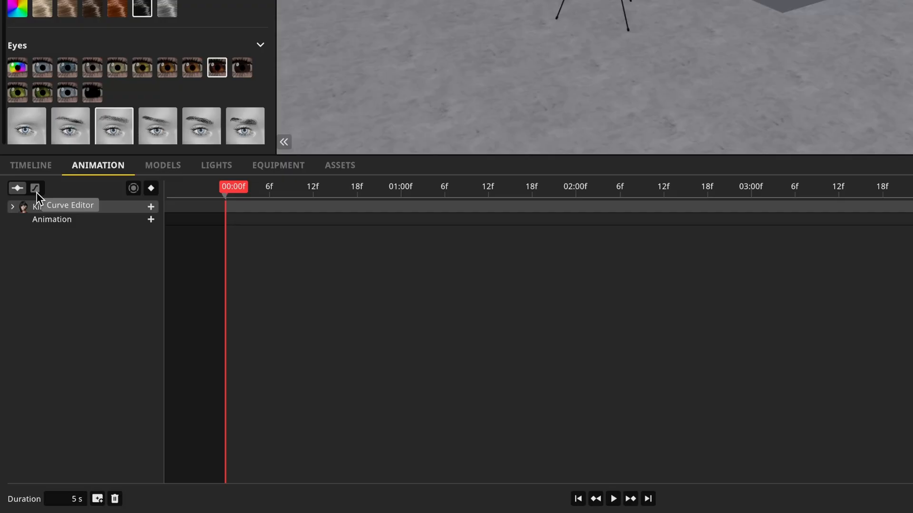
mouse_move(132, 188)
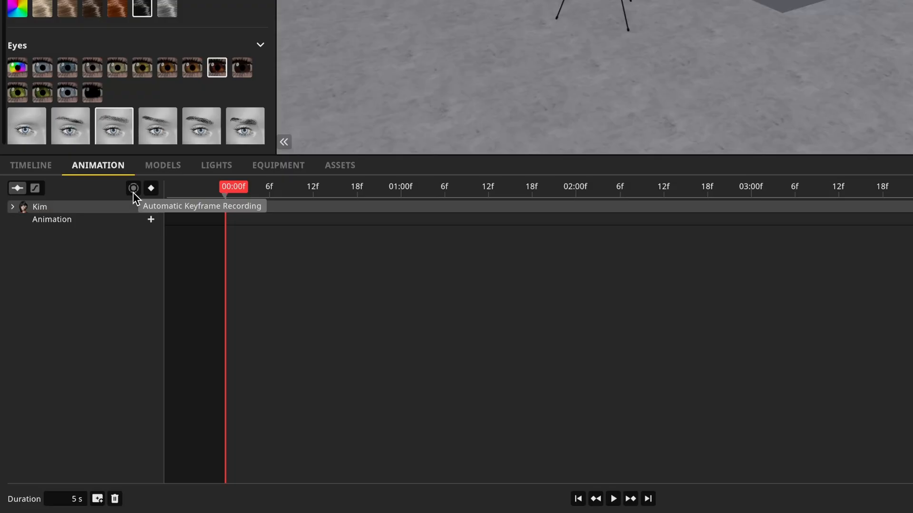
mouse_move(151, 188)
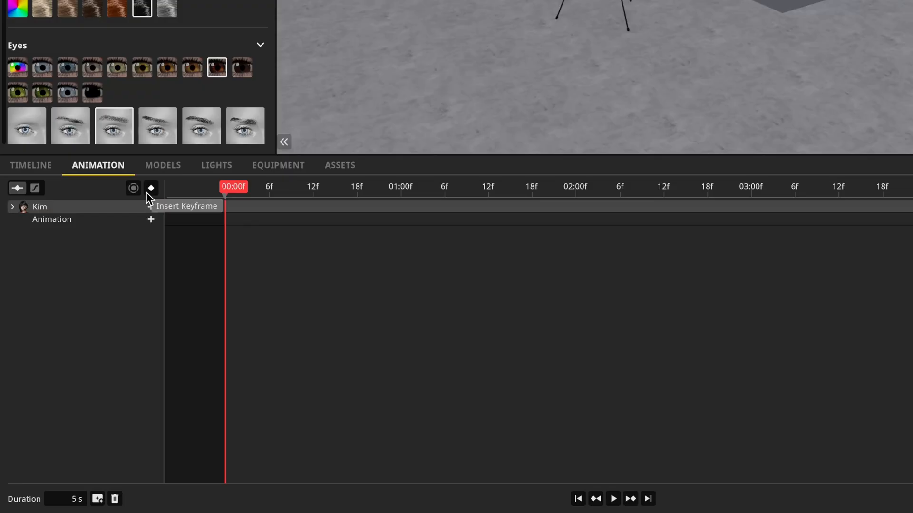
mouse_move(149, 198)
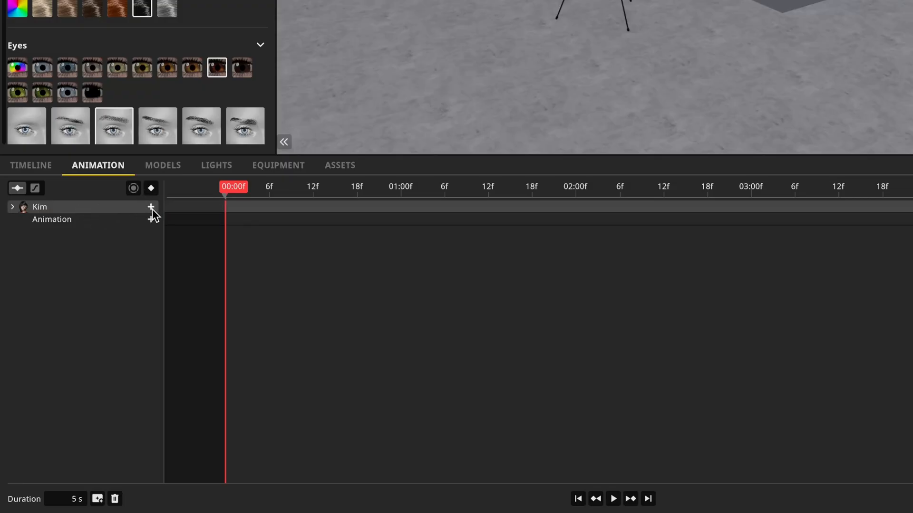
mouse_move(151, 208)
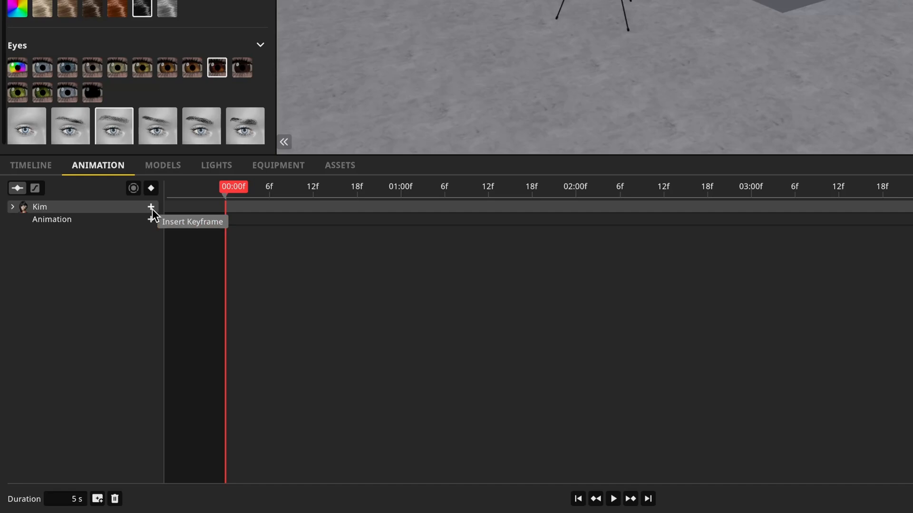
mouse_move(65, 502)
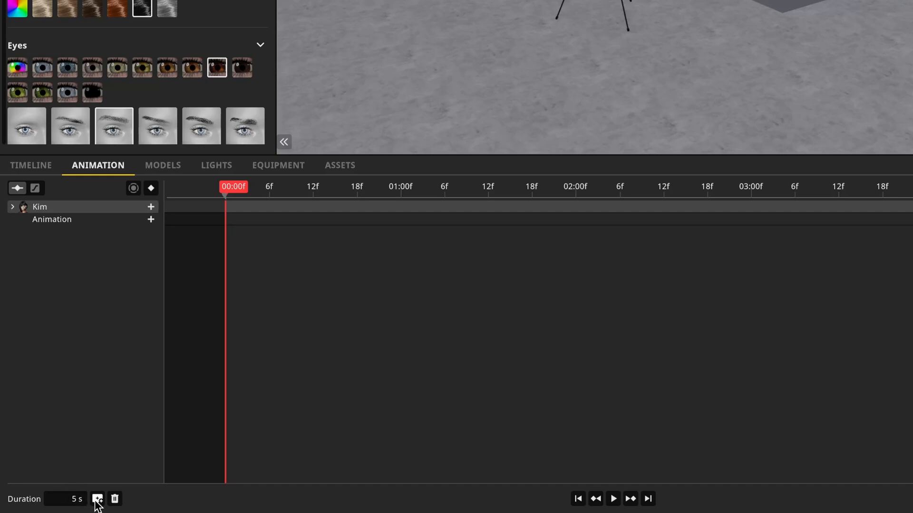
mouse_move(98, 500)
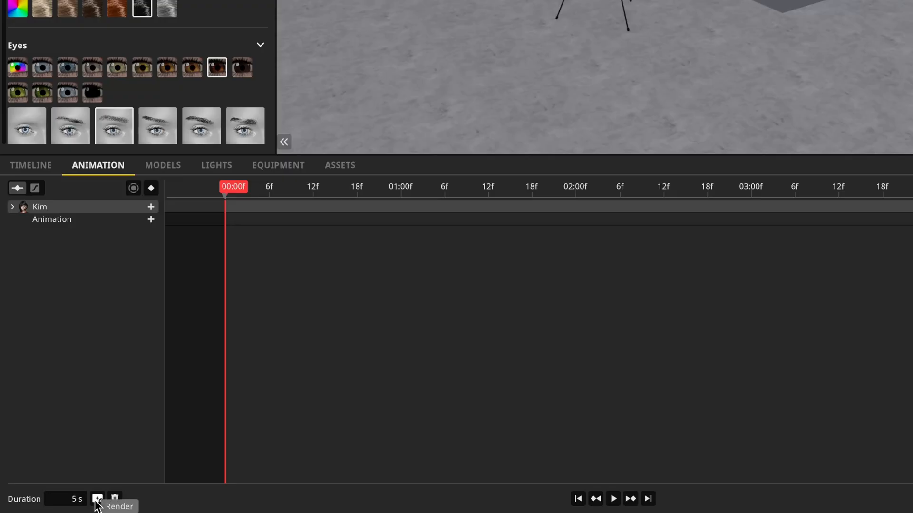
mouse_move(115, 499)
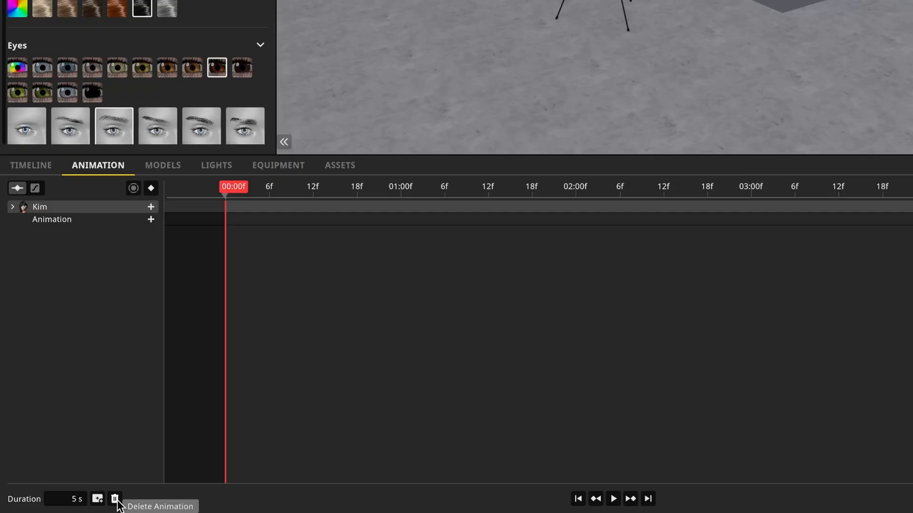
mouse_move(612, 504)
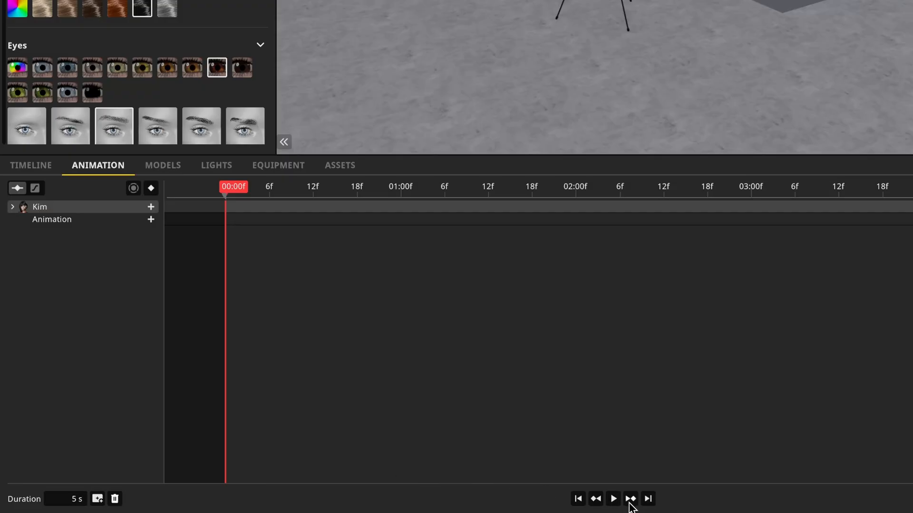
mouse_move(647, 498)
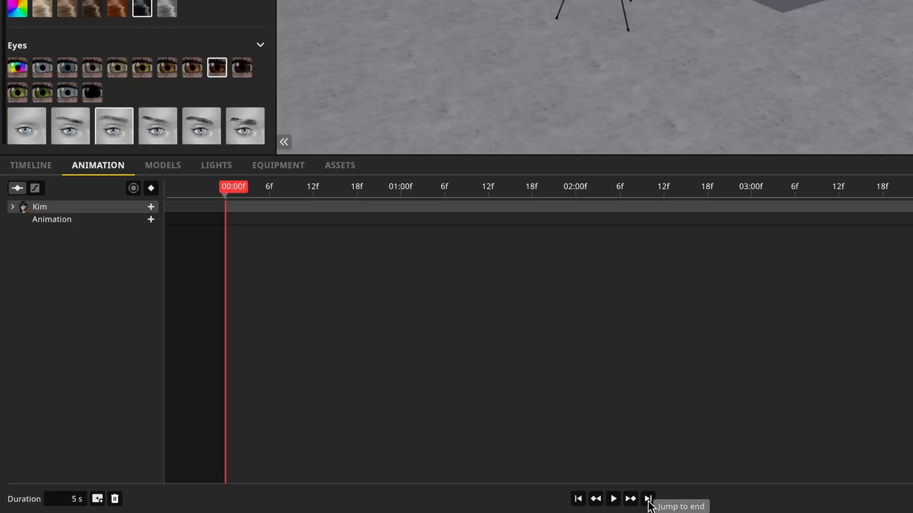
mouse_move(594, 500)
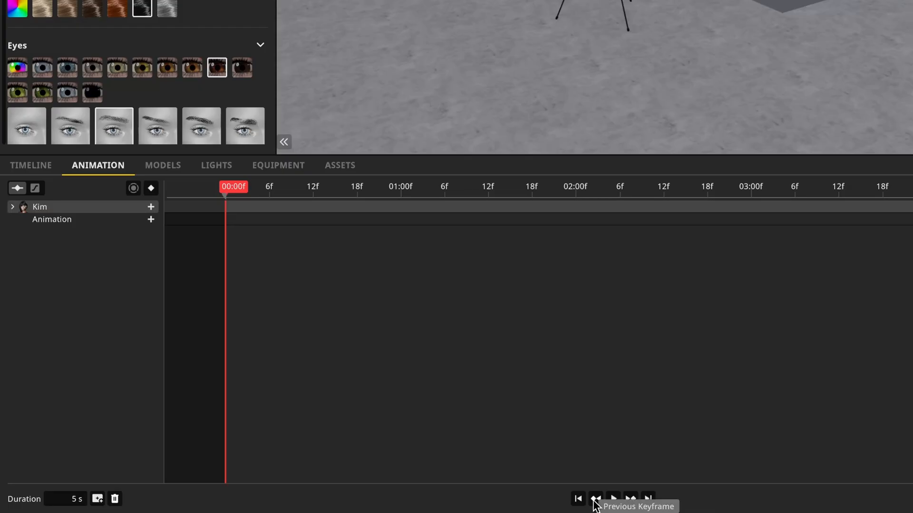
mouse_move(578, 498)
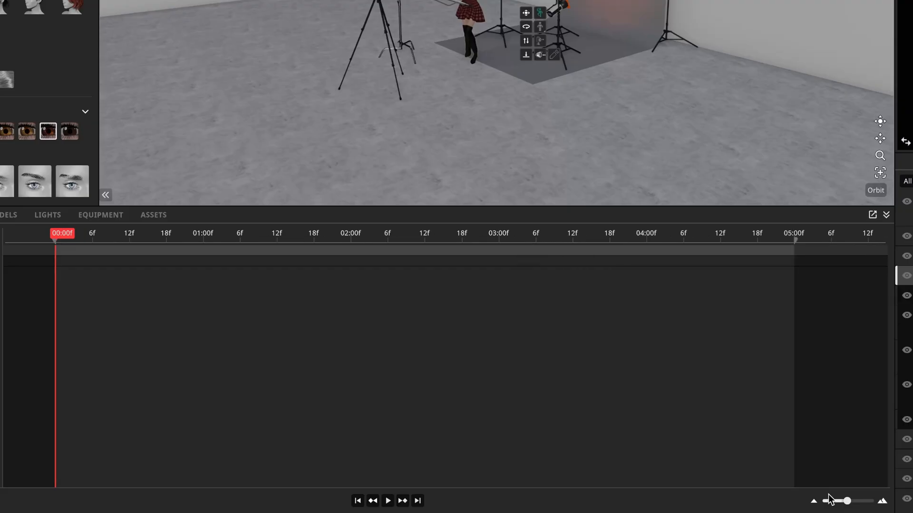
mouse_move(372, 358)
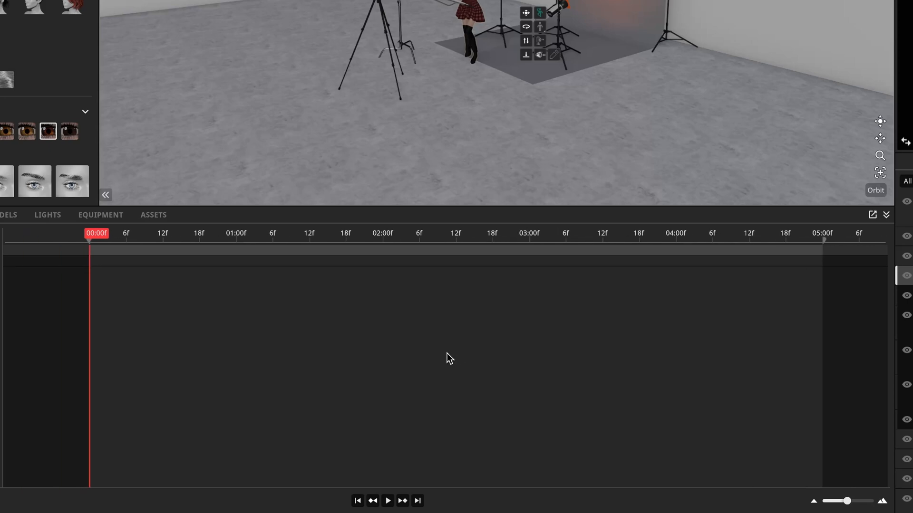
mouse_move(30, 341)
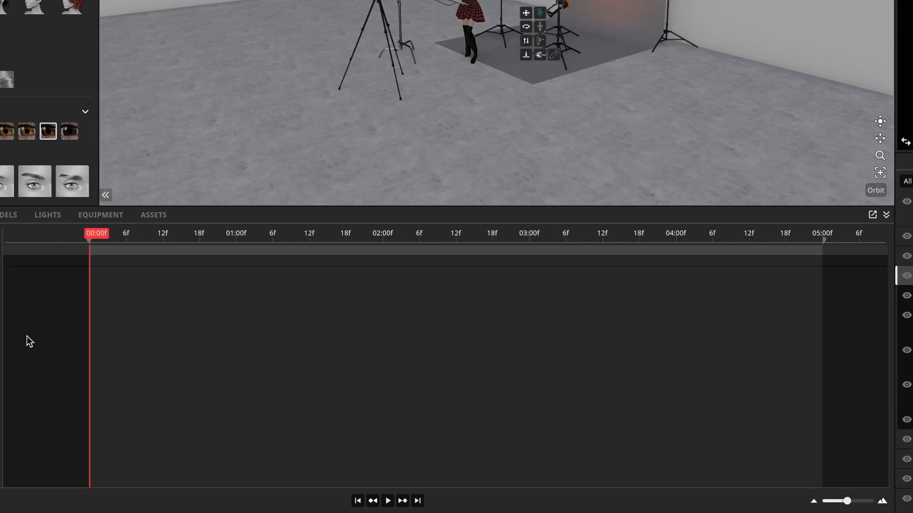
mouse_move(80, 333)
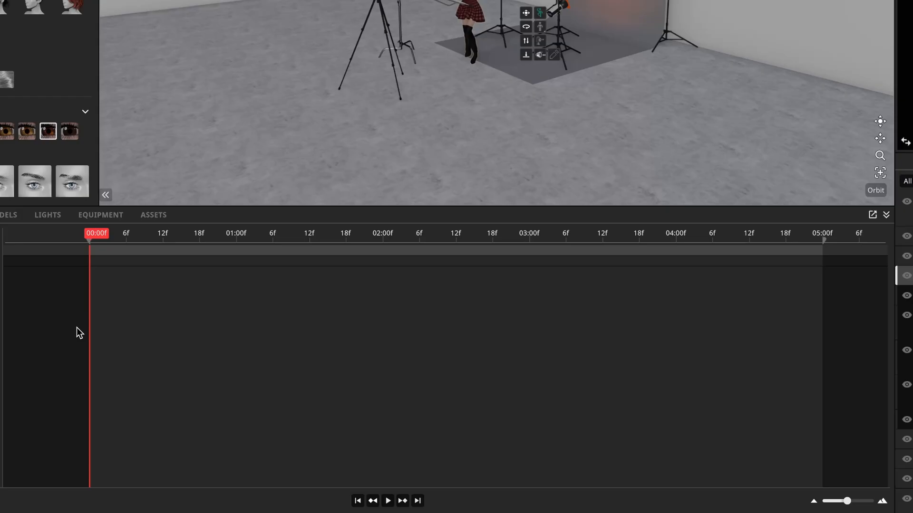
mouse_move(80, 337)
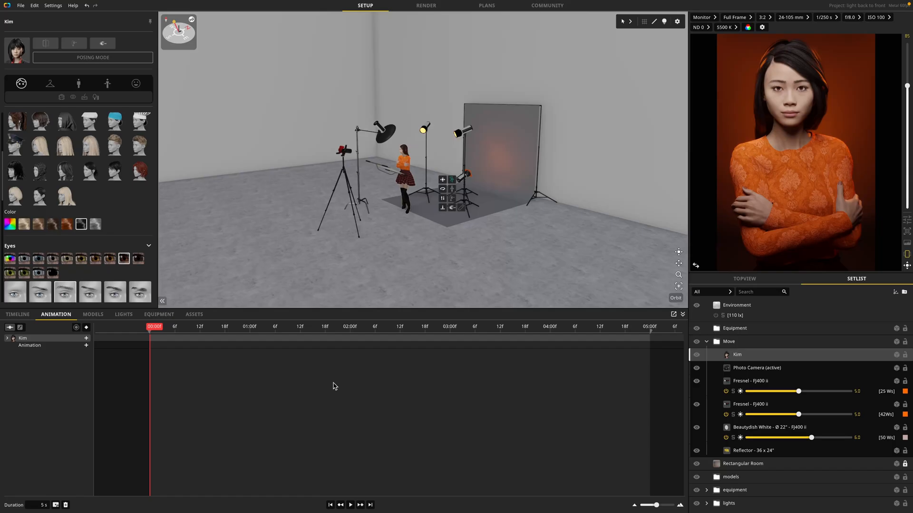
mouse_move(336, 382)
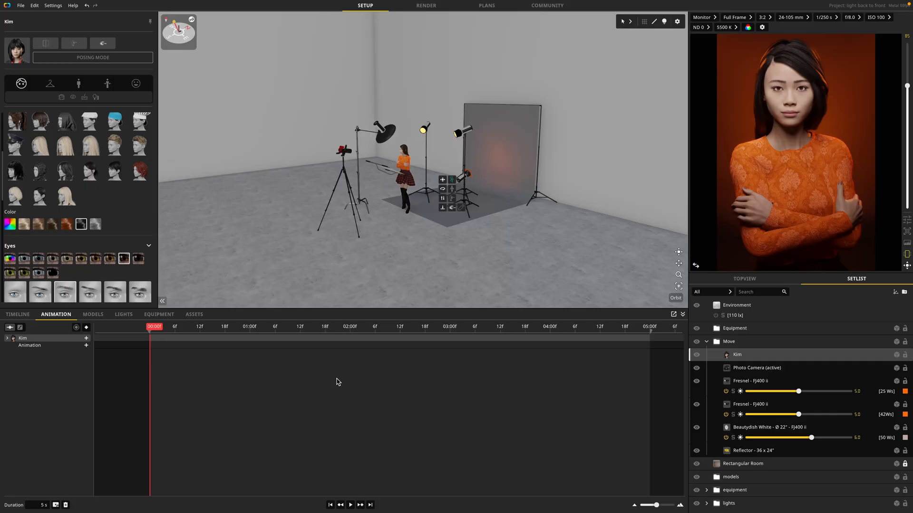
mouse_move(378, 185)
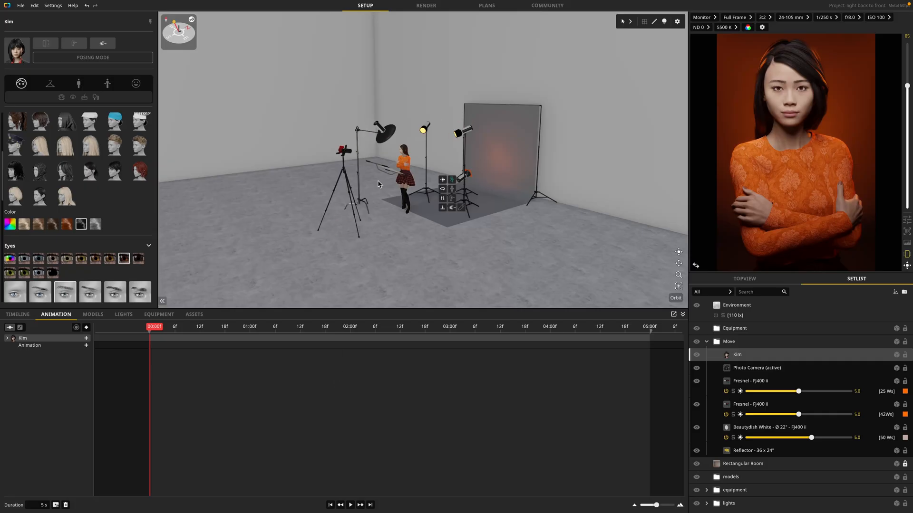
Step: Move the playhead to 05:00f and add the Photo Camera as an animation track
left_click(494, 326)
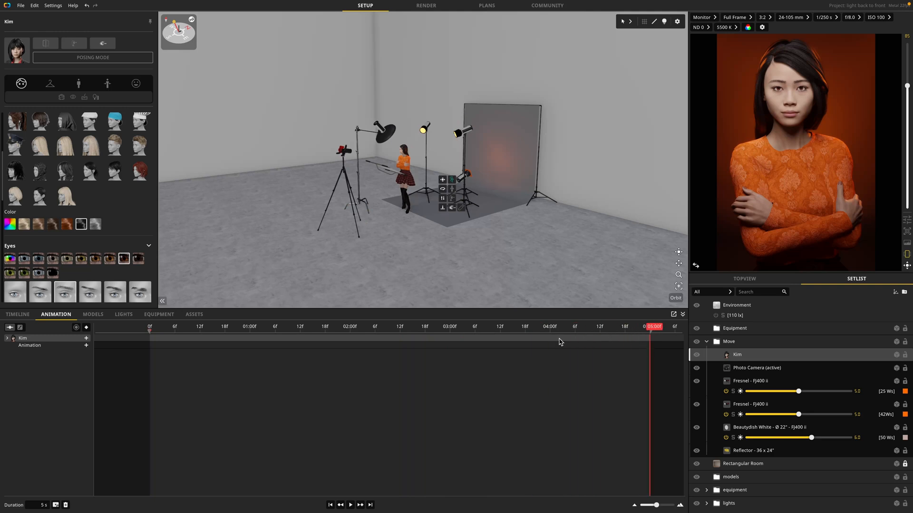
mouse_move(575, 351)
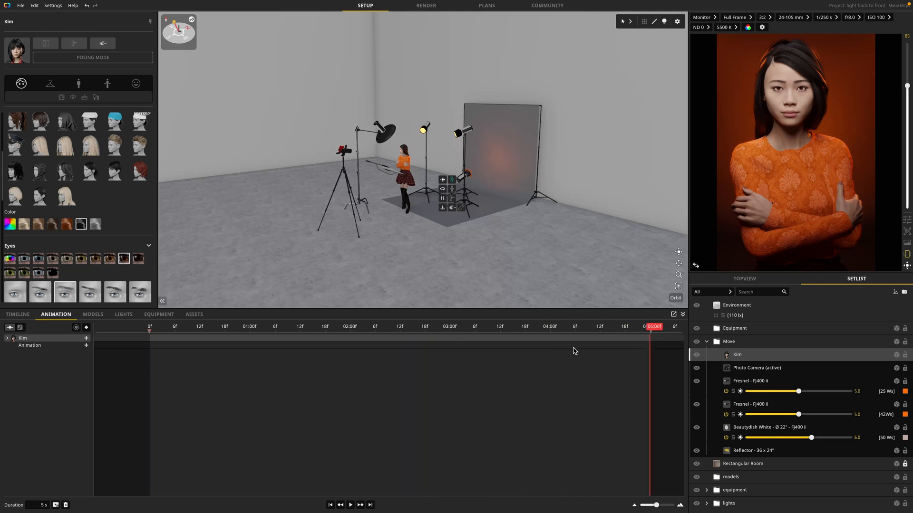
mouse_move(571, 350)
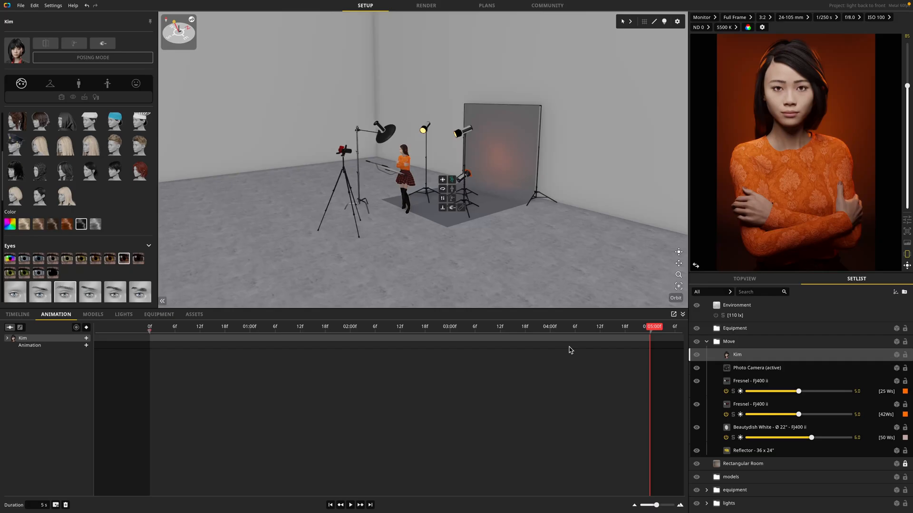
left_click(342, 152)
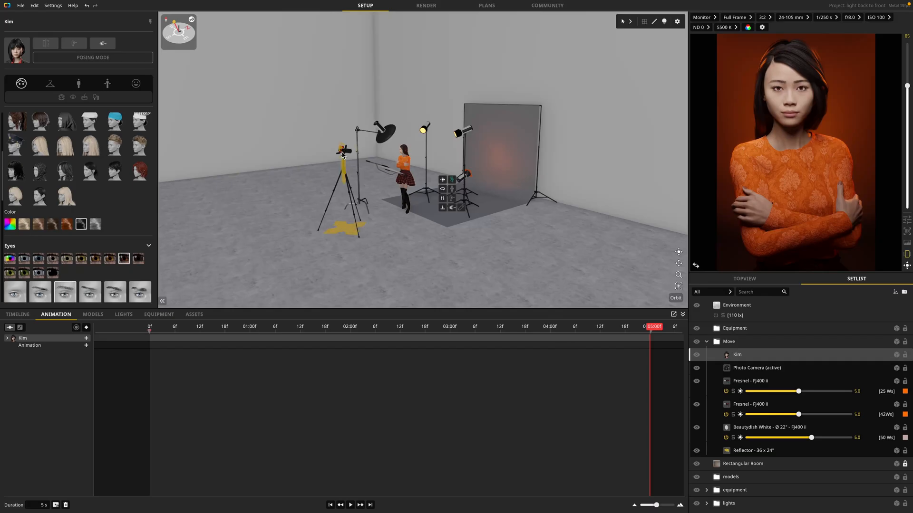
left_click(756, 368)
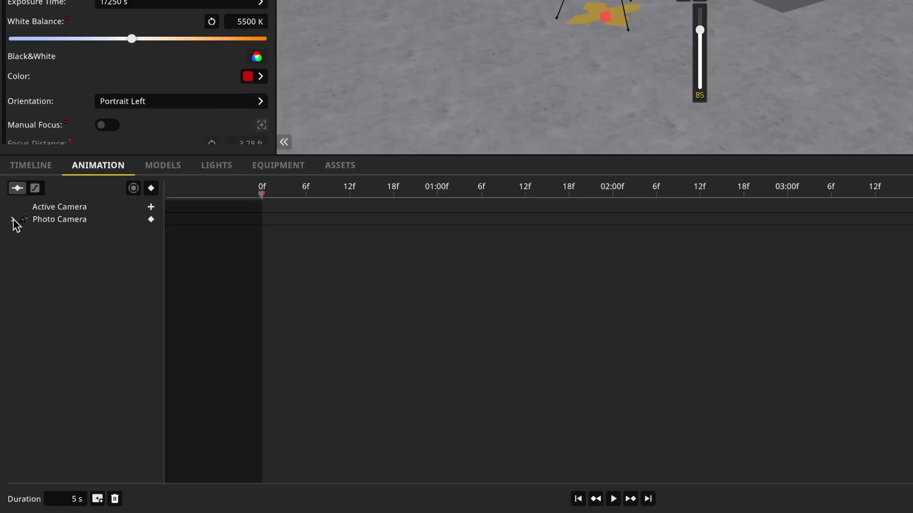
left_click(11, 219)
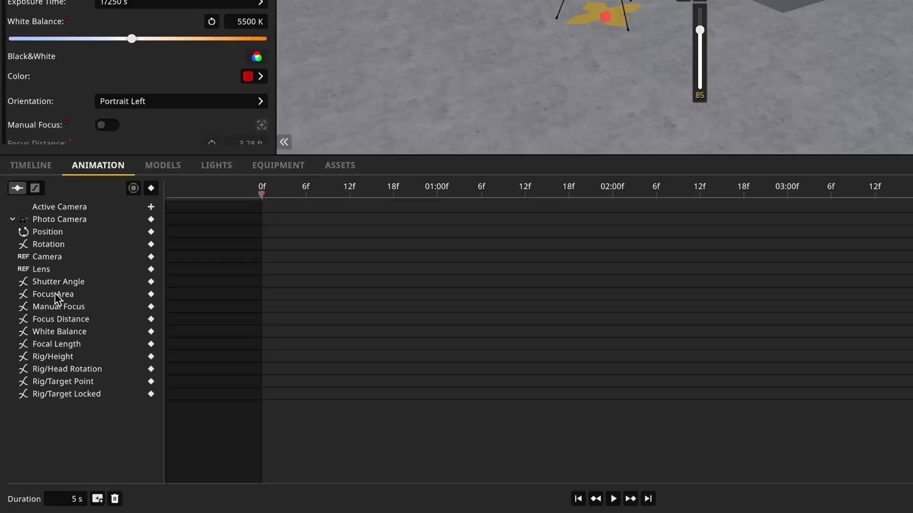
mouse_move(68, 406)
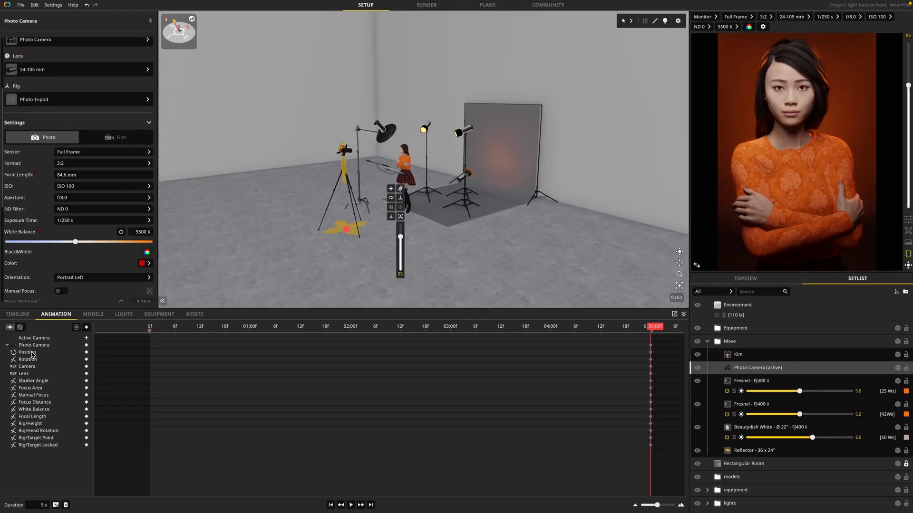
Step: Add Beautydish White, Reflector 7" and Fresnel FJ400 animation tracks
left_click(8, 345)
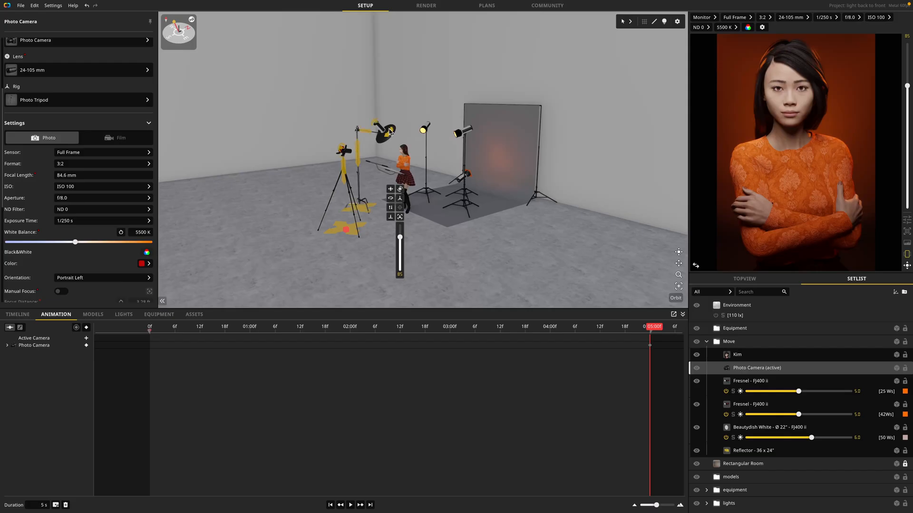
left_click(766, 427)
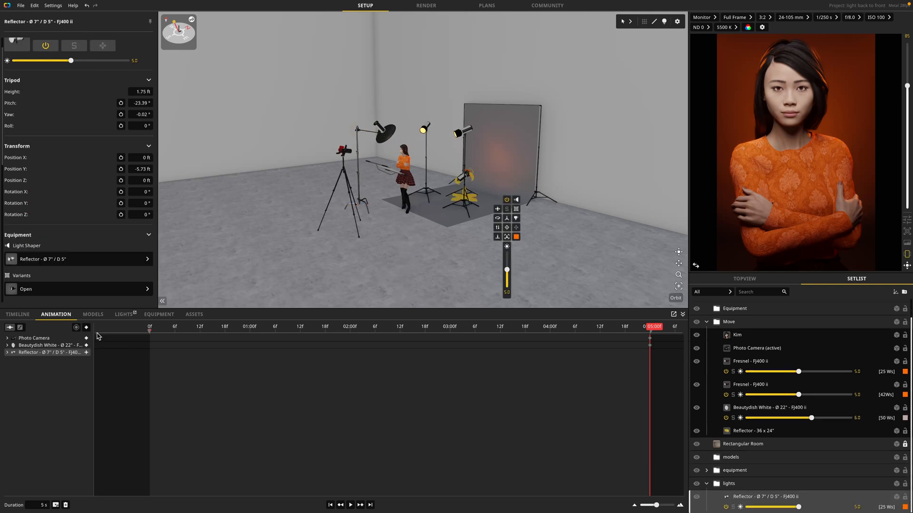
left_click(749, 360)
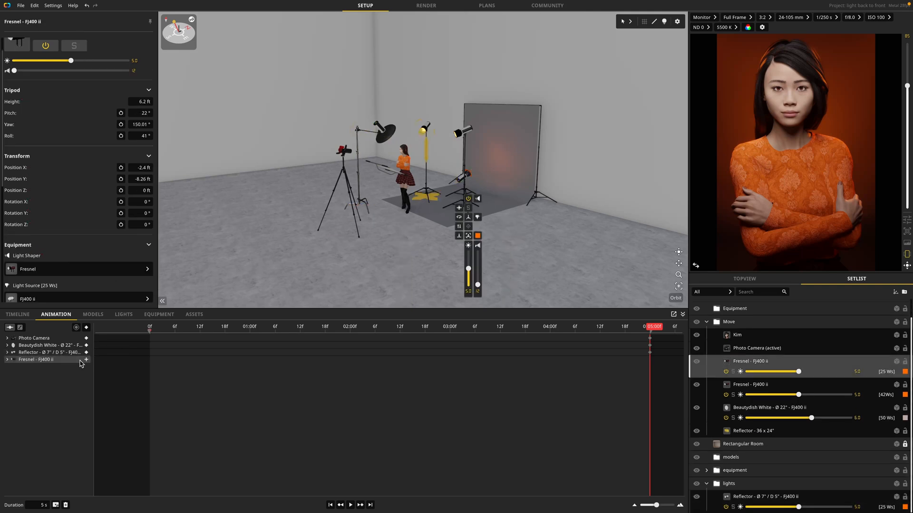
Step: Add the second Fresnel track, then insert keyframes for existing tracks at 05:00f
left_click(752, 430)
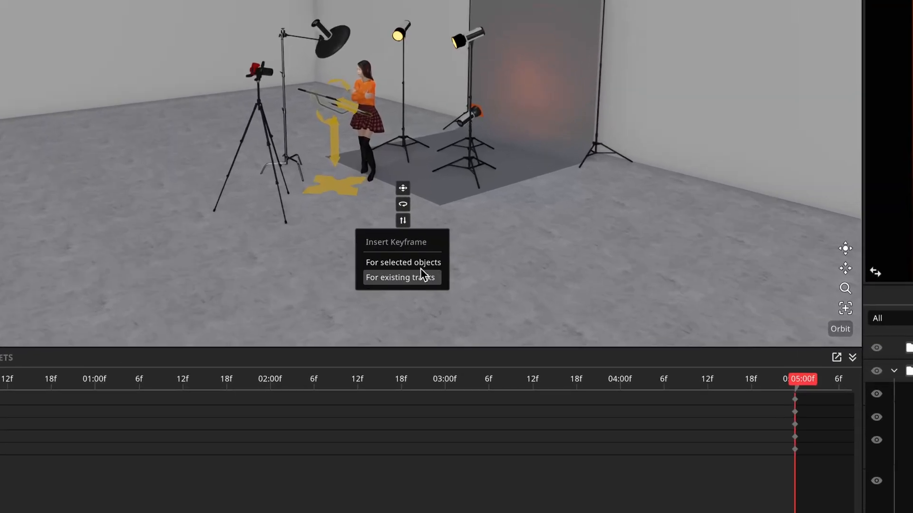
mouse_move(413, 269)
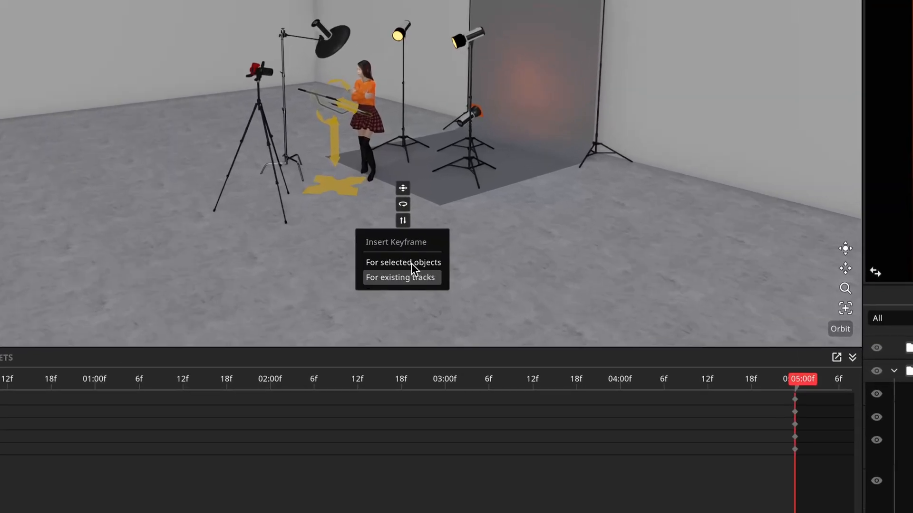
mouse_move(413, 282)
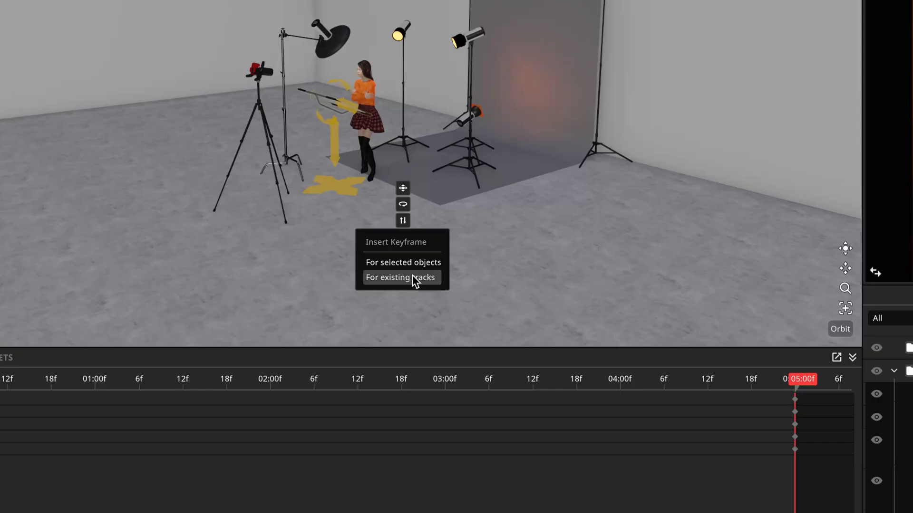
left_click(400, 277)
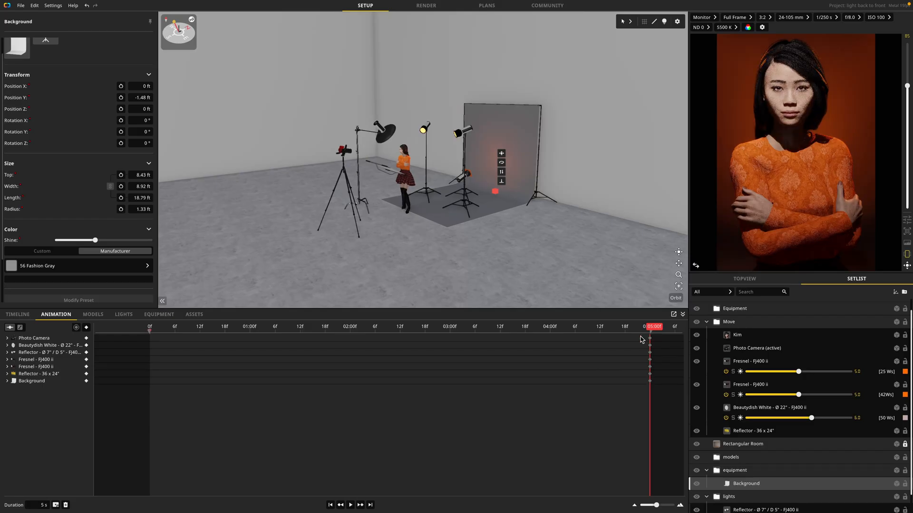
Step: Move the playhead to the 03:00f mark
left_click(449, 326)
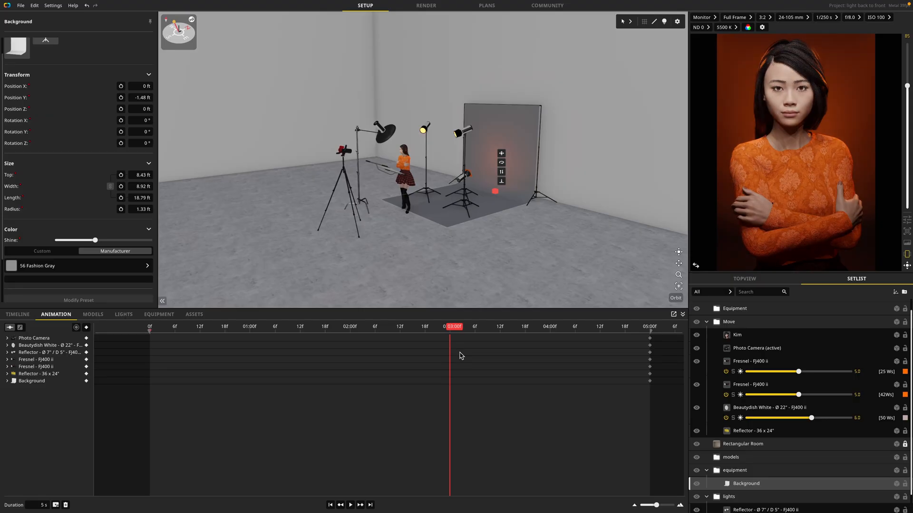
mouse_move(422, 306)
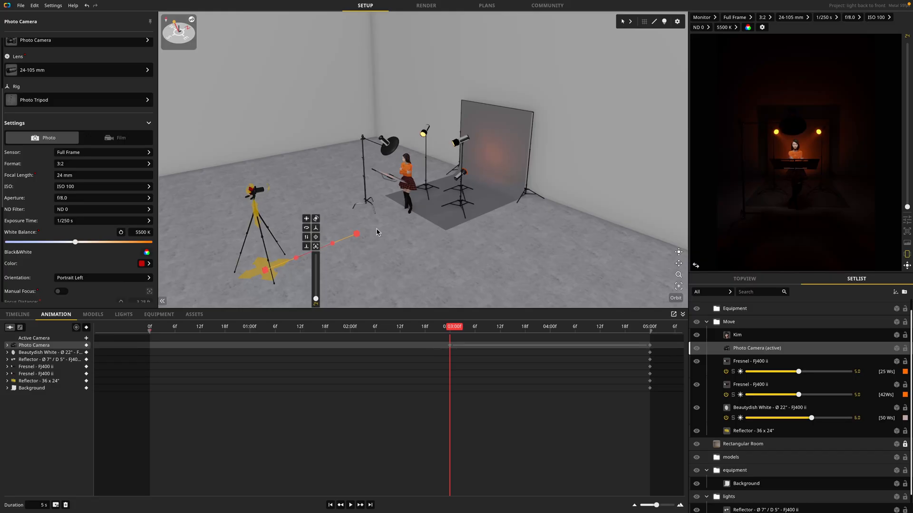
Step: Dim the beauty dish to minimum power and drag a light to a new position
left_click(768, 407)
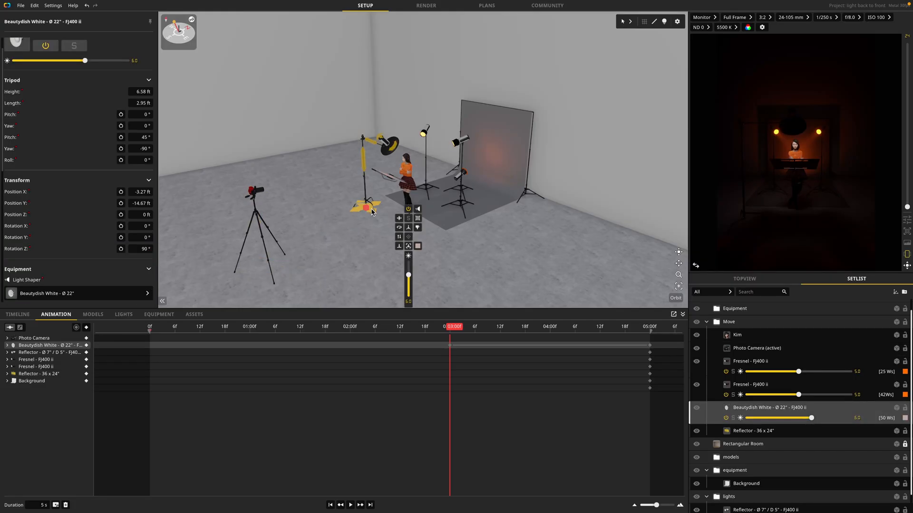
left_click_drag(366, 206, 297, 192)
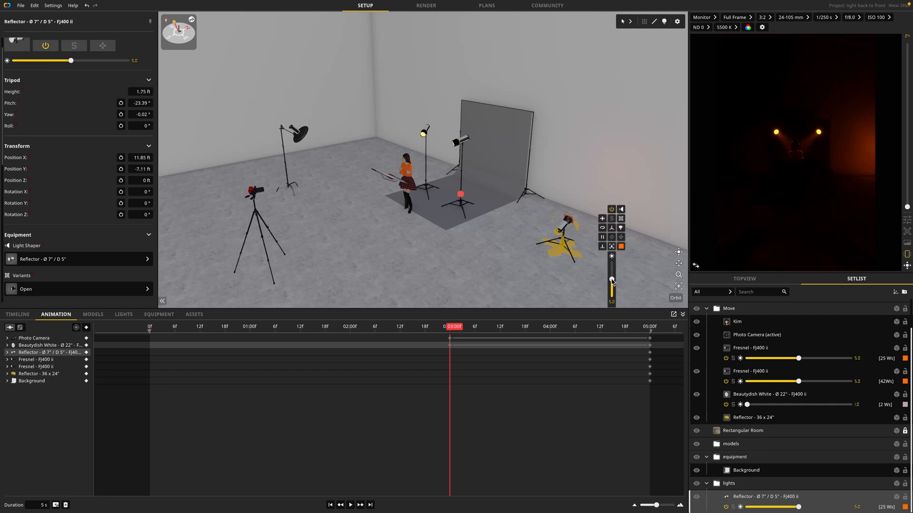
left_click_drag(70, 60, 13, 61)
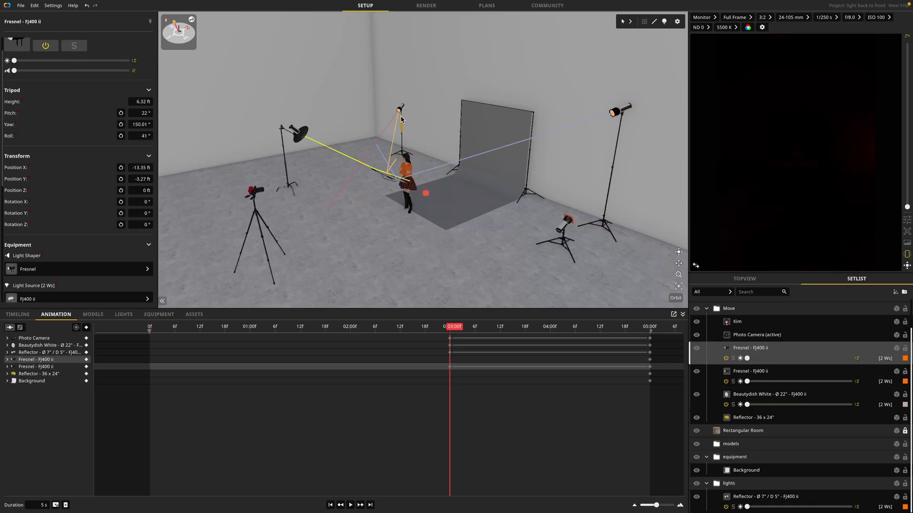
Step: Adjust Reflector 36x24 and the Background, then jump near the end to preview
left_click(743, 430)
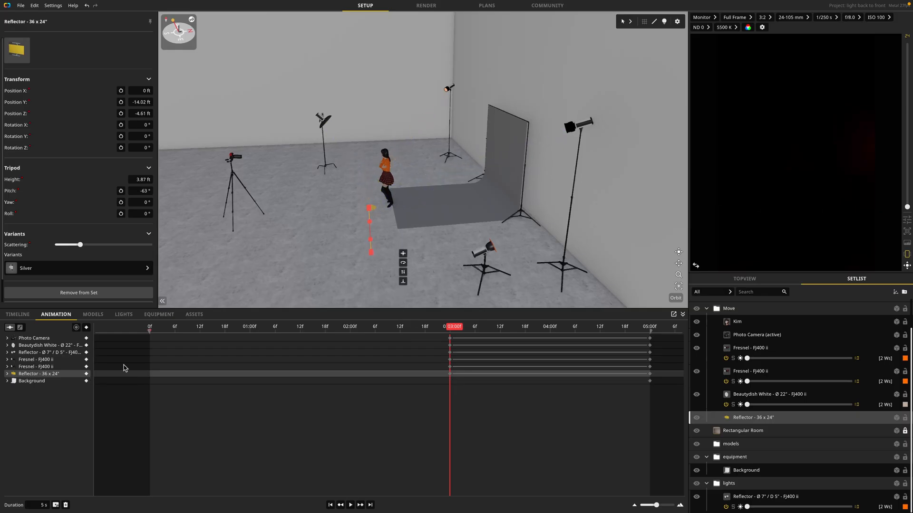
left_click(744, 470)
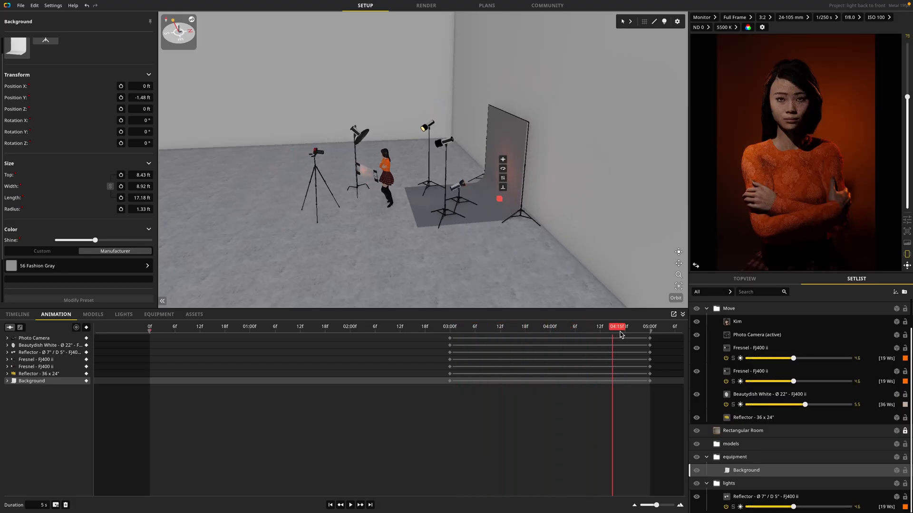
left_click(737, 321)
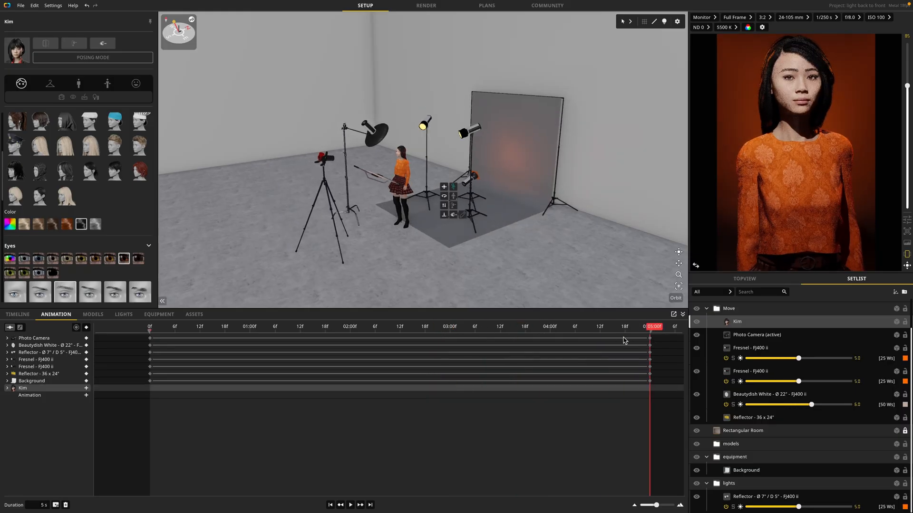
Step: Add Kim as a track, open her facial expression controls, and scrub to preview
left_click(85, 395)
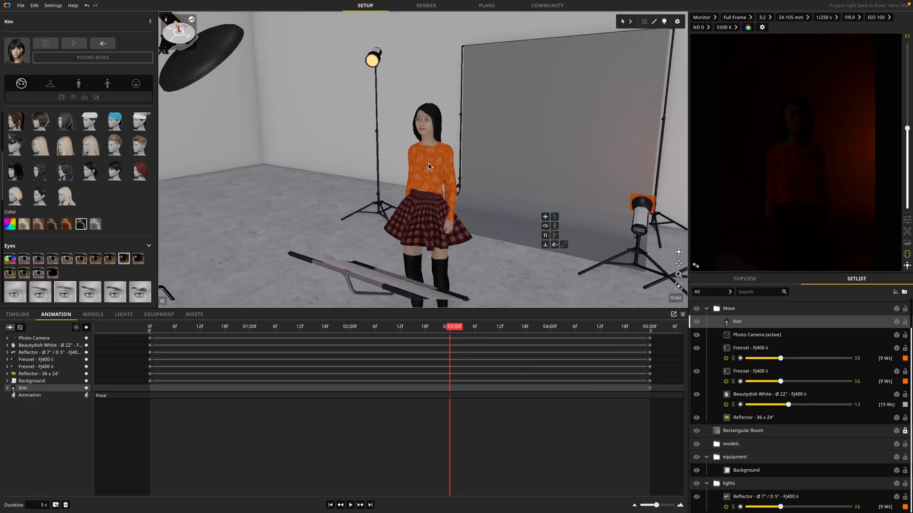
left_click(135, 84)
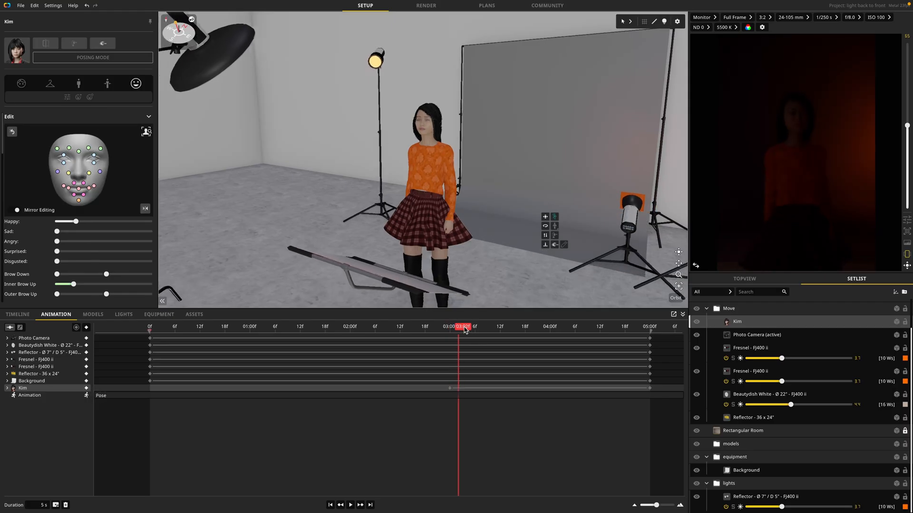
left_click(586, 326)
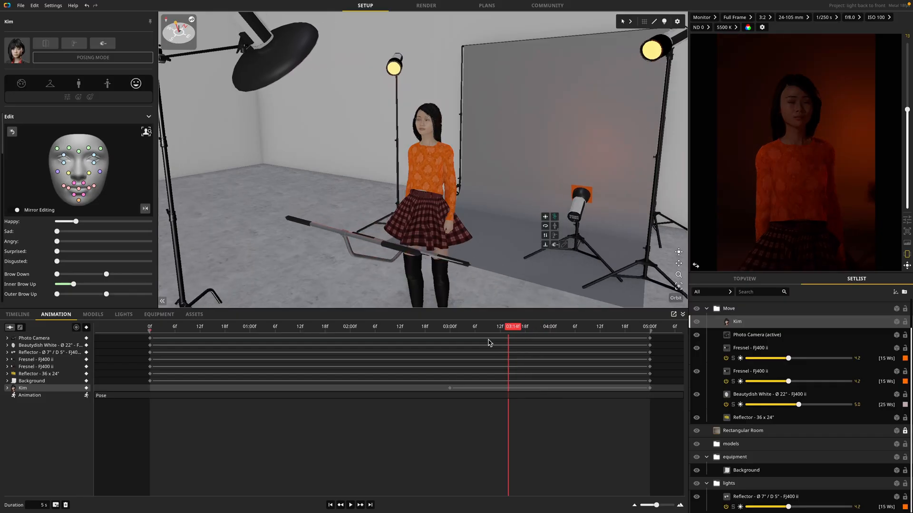
left_click(450, 326)
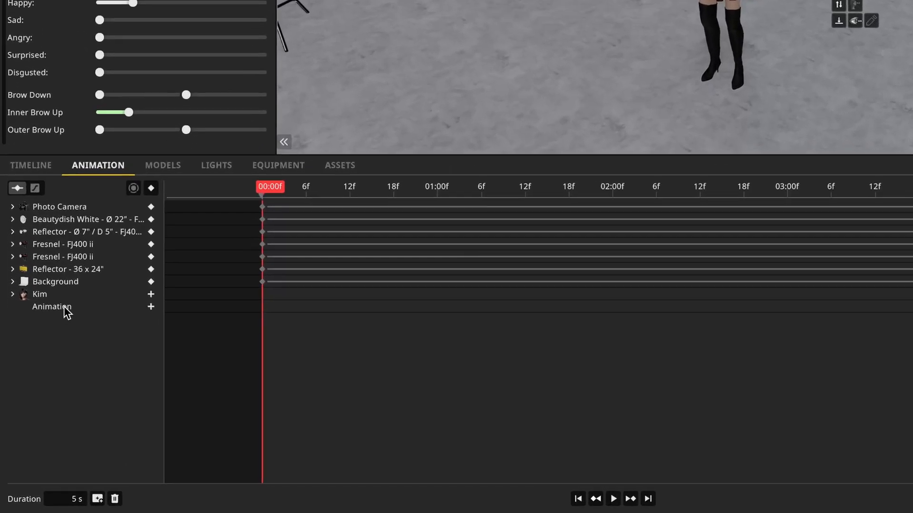
mouse_move(145, 316)
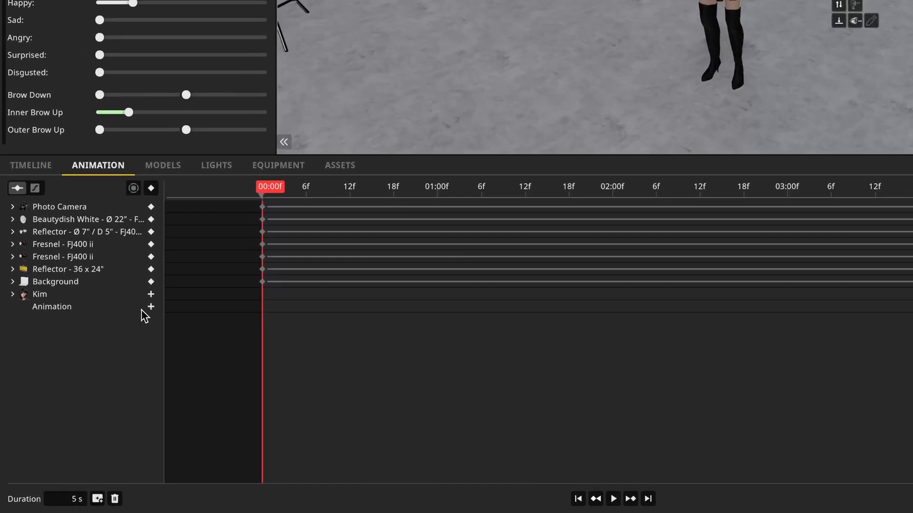
Step: Add a pose row for Kim and apply the Idle3 body animation from the library
left_click(150, 306)
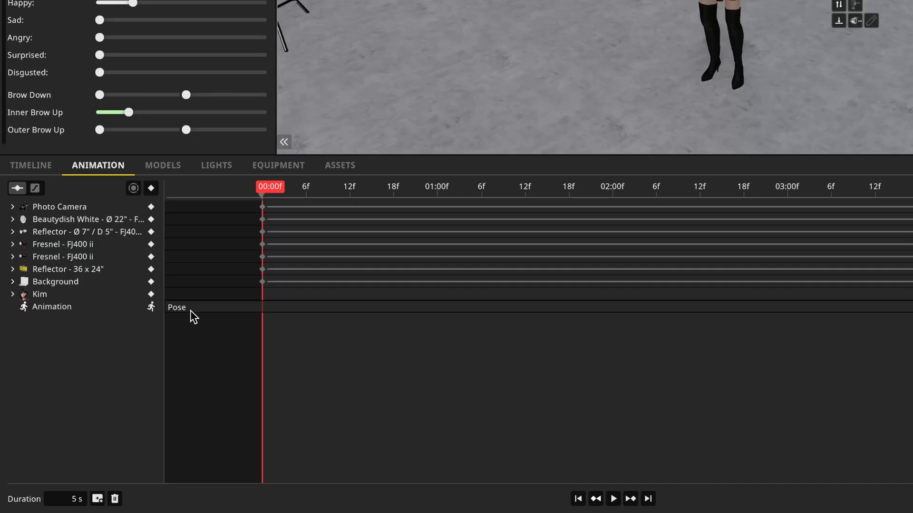
mouse_move(480, 313)
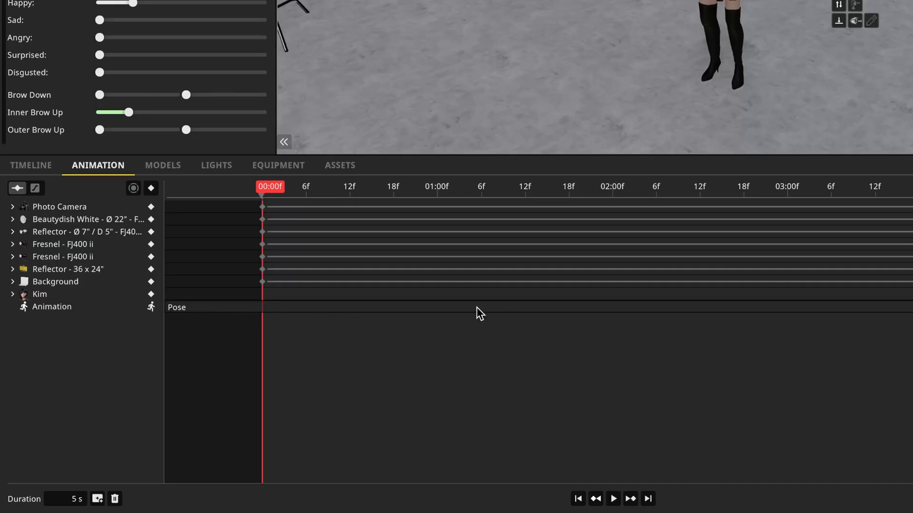
mouse_move(256, 310)
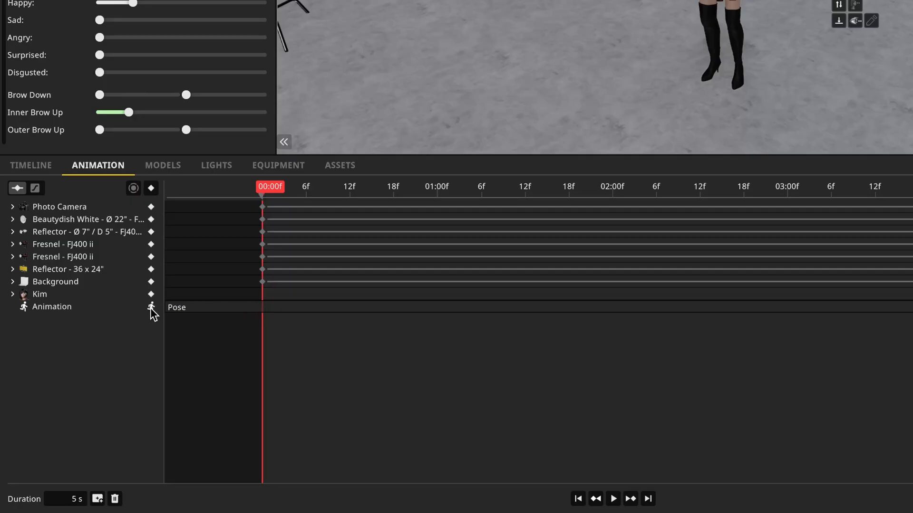
left_click(151, 306)
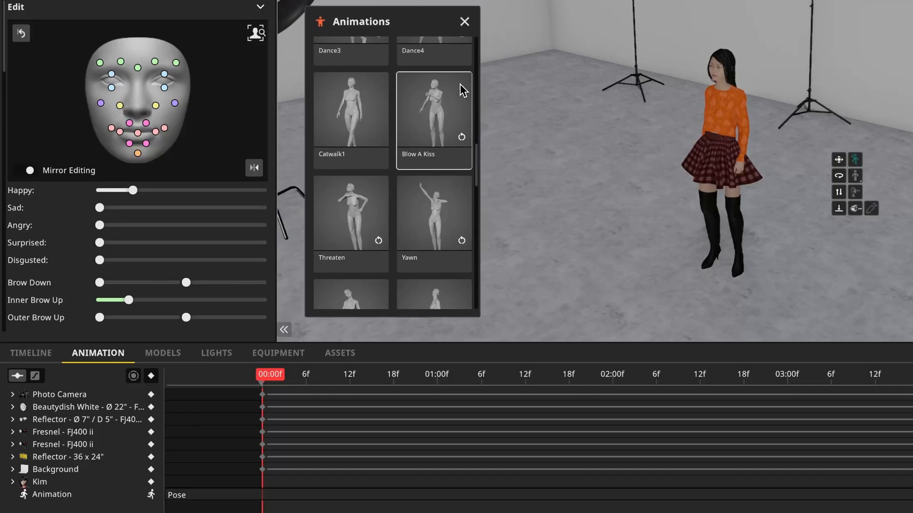
scroll("down", 3)
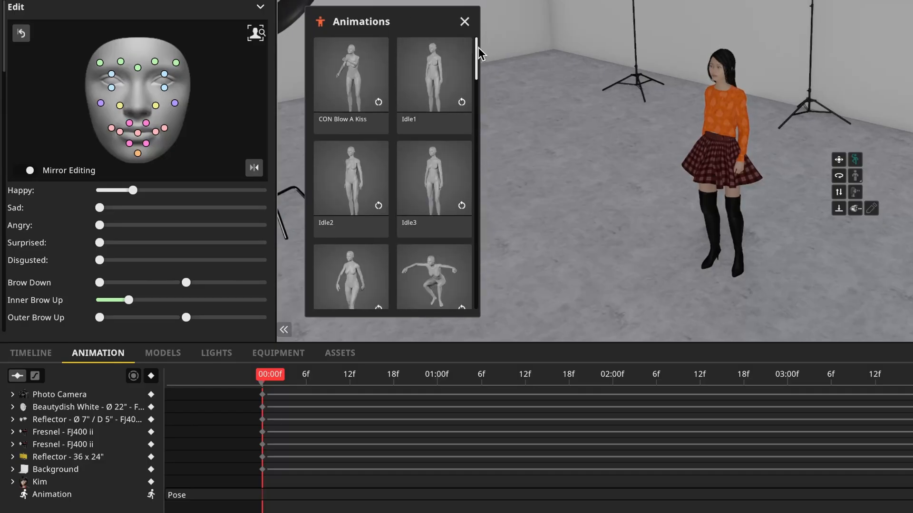
left_click(433, 74)
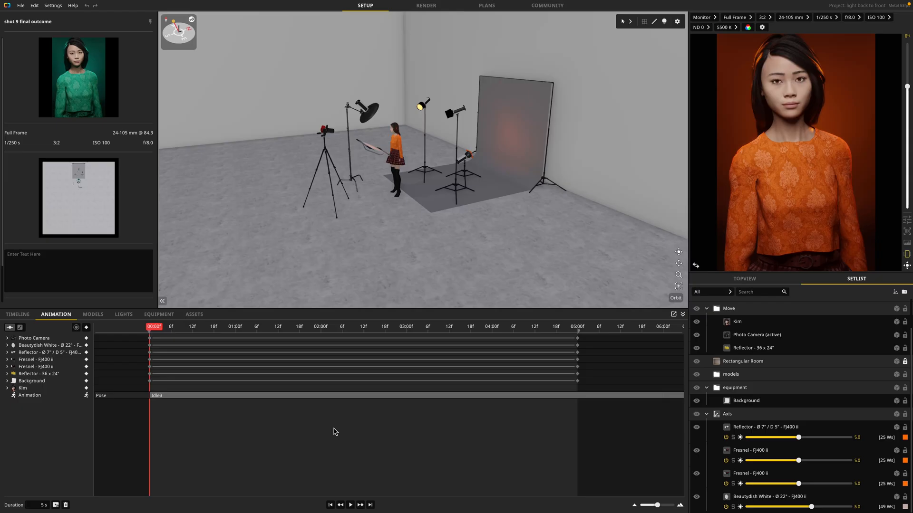
mouse_move(331, 433)
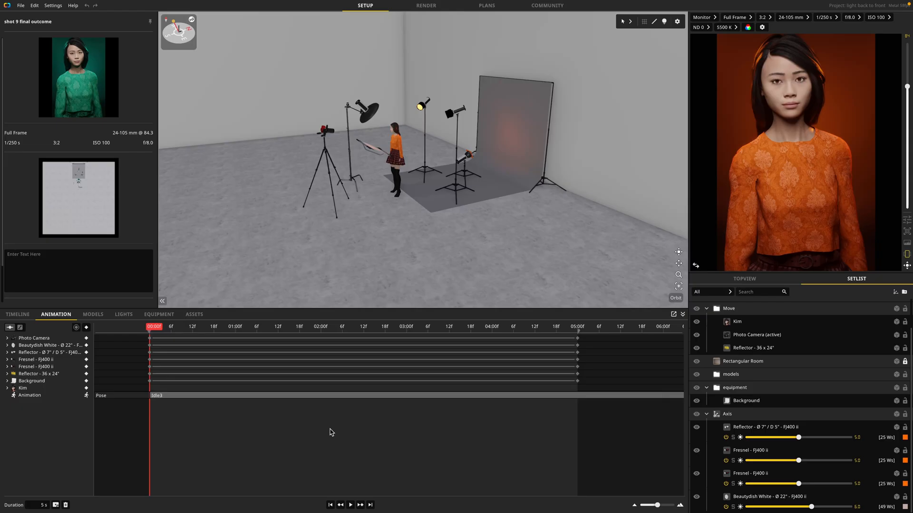
mouse_move(83, 473)
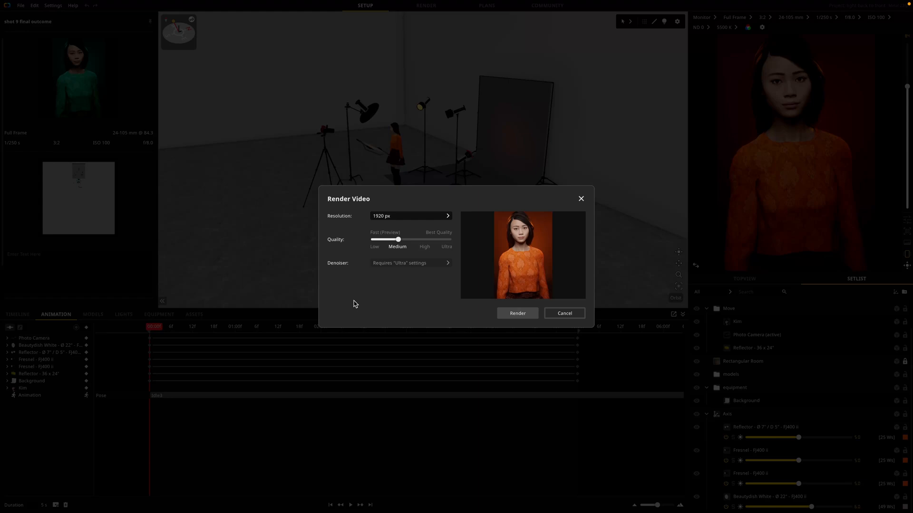
mouse_move(443, 299)
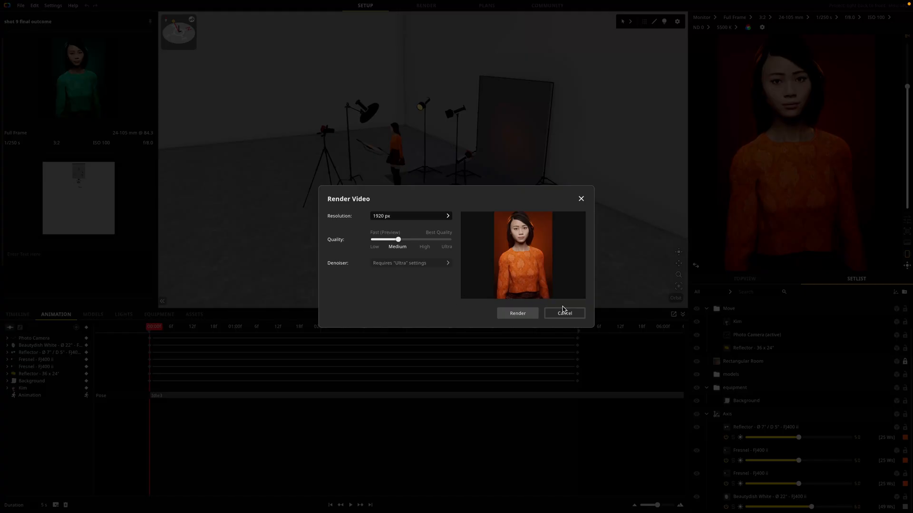
Step: Cancel the Render Video dialog
left_click(563, 313)
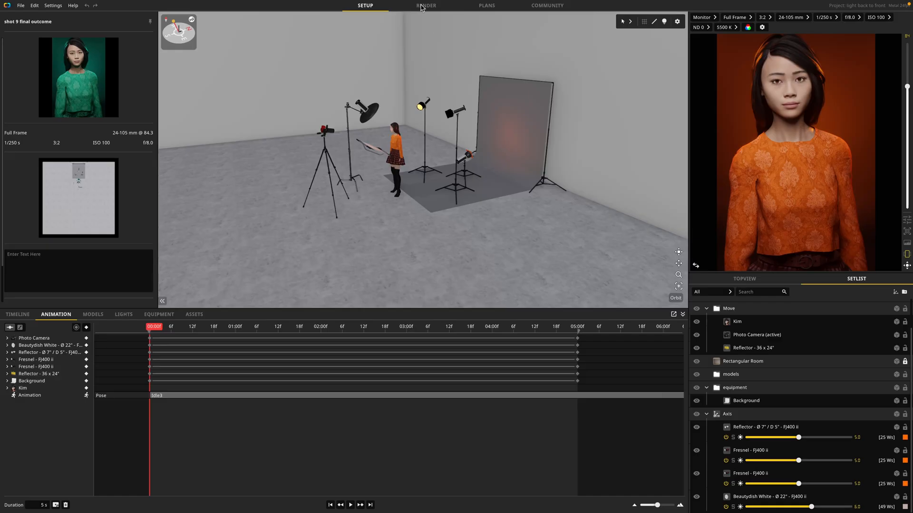
Step: Switch to the RENDER workspace
left_click(426, 5)
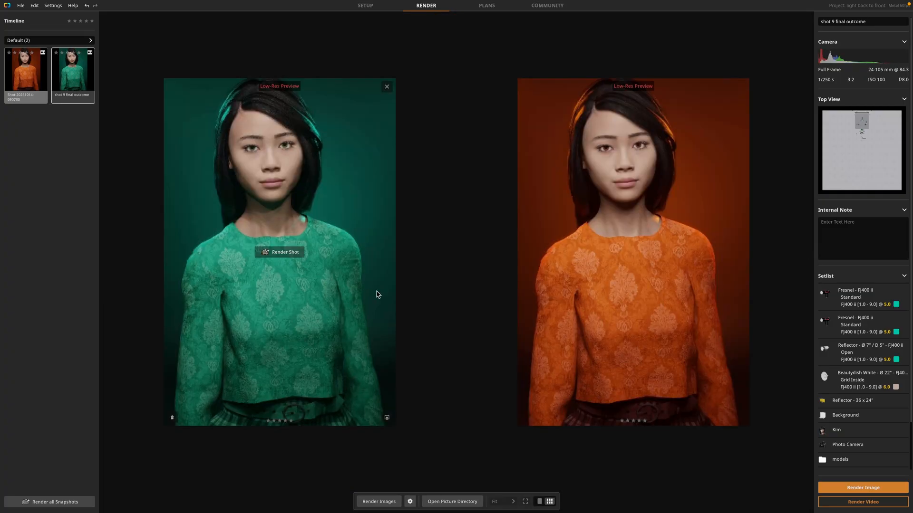
mouse_move(628, 305)
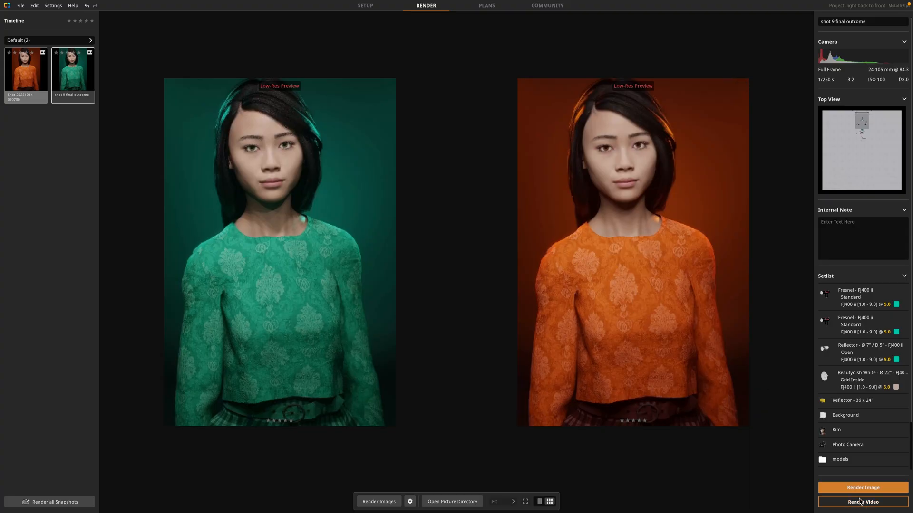
Step: Configure the video render at 1920 px, medium quality, and start rendering
left_click(861, 502)
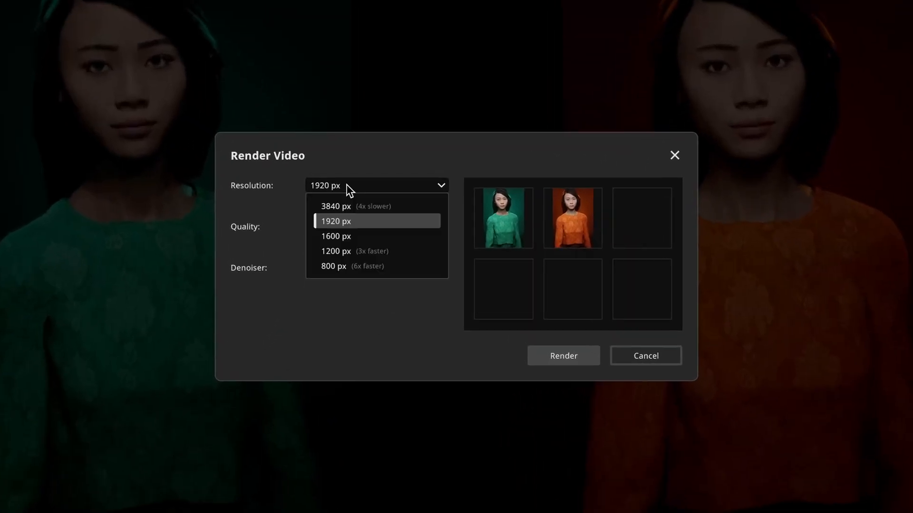
mouse_move(365, 210)
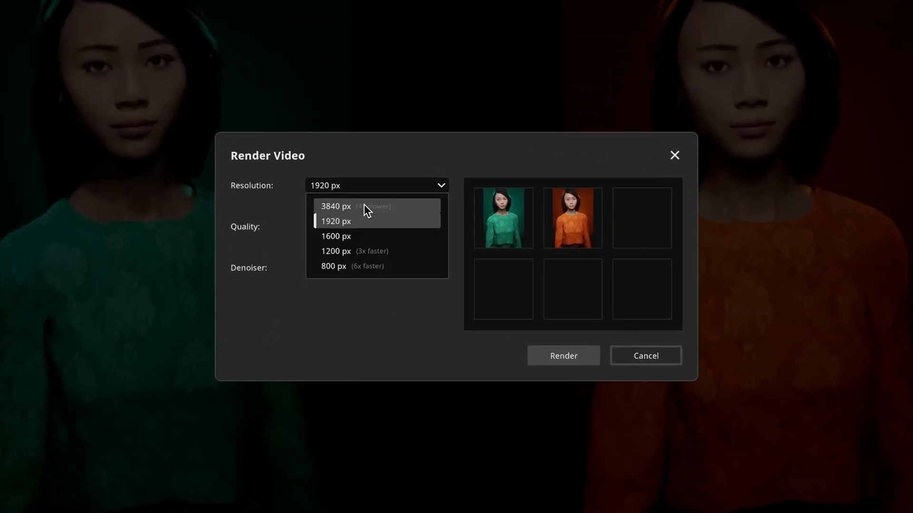
left_click(336, 221)
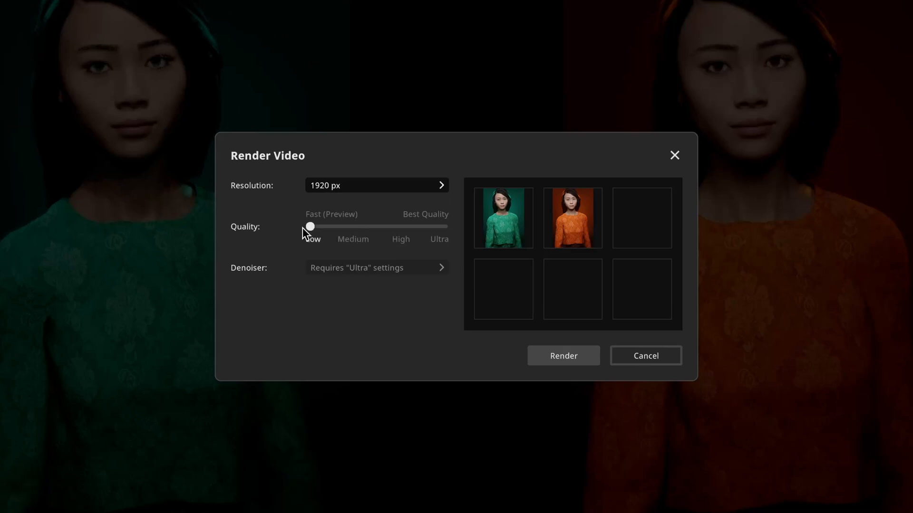
mouse_move(318, 233)
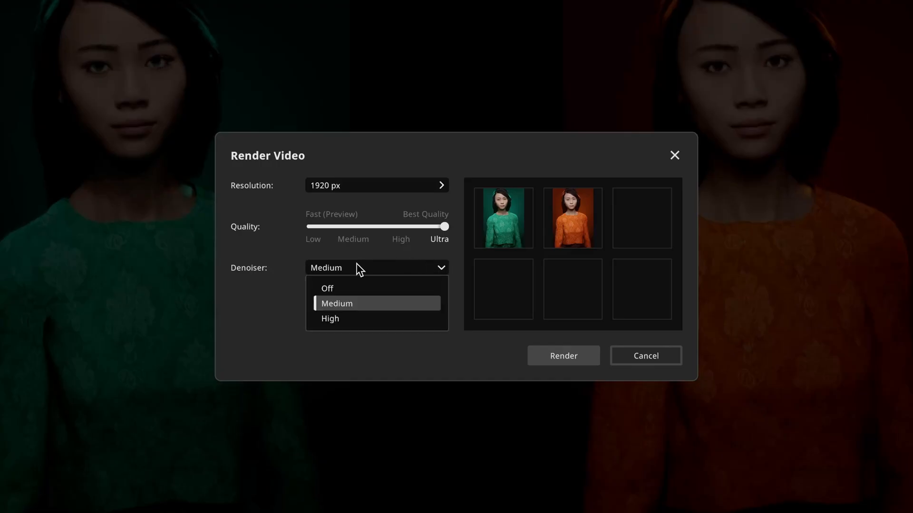
mouse_move(387, 288)
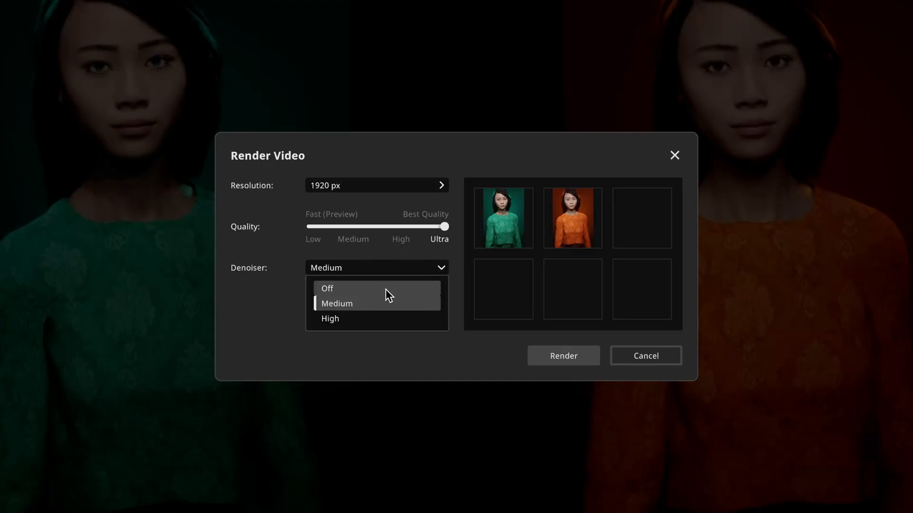
left_click(337, 303)
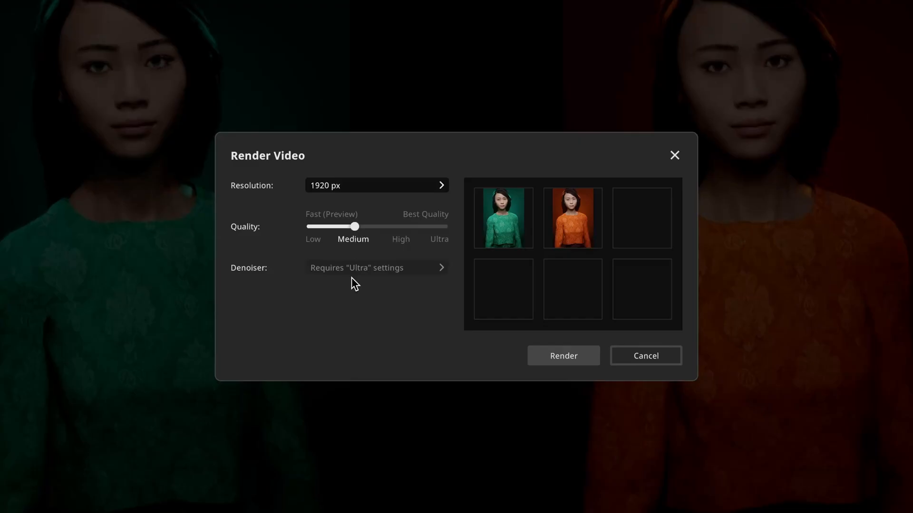
left_click(563, 355)
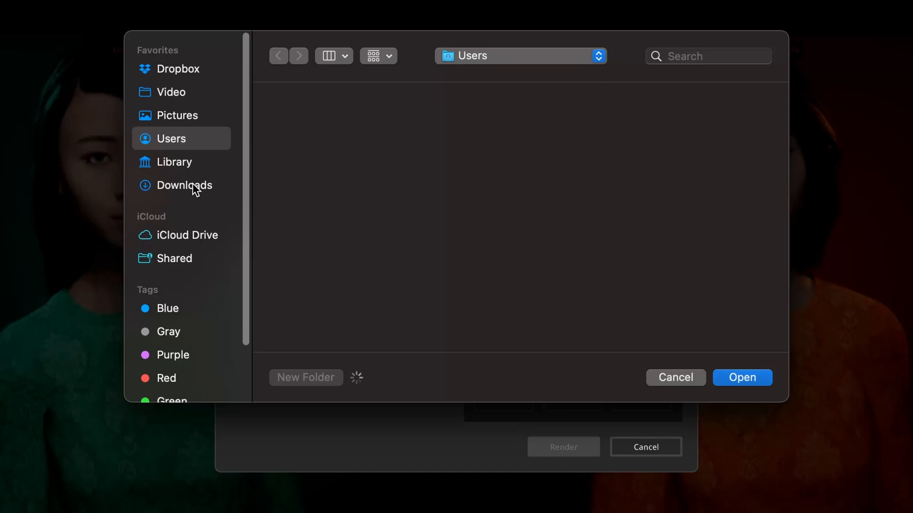
Step: Start rendering the video into the Downloads folder, then cancel the render
left_click(187, 185)
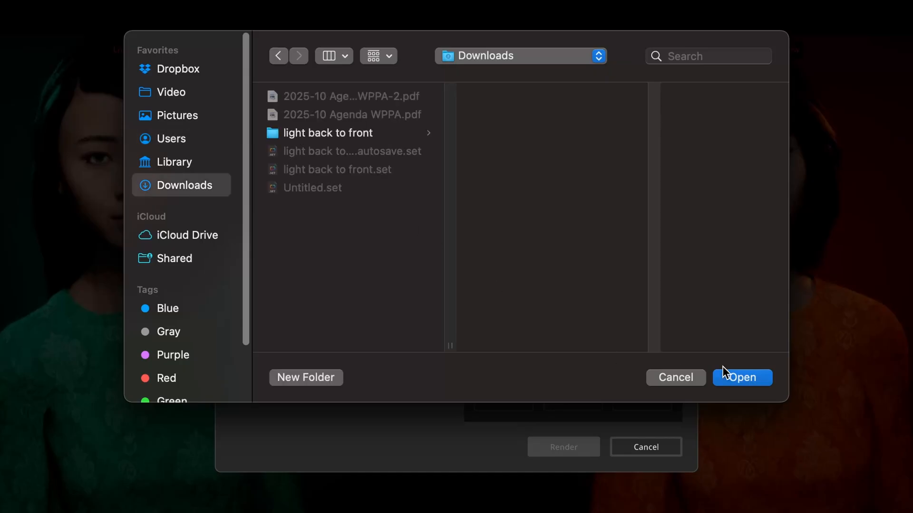
left_click(741, 377)
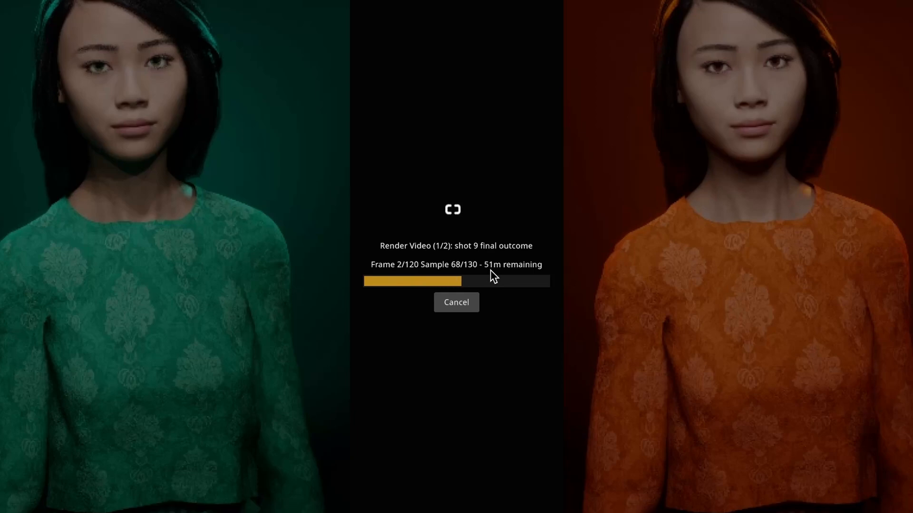
left_click(456, 302)
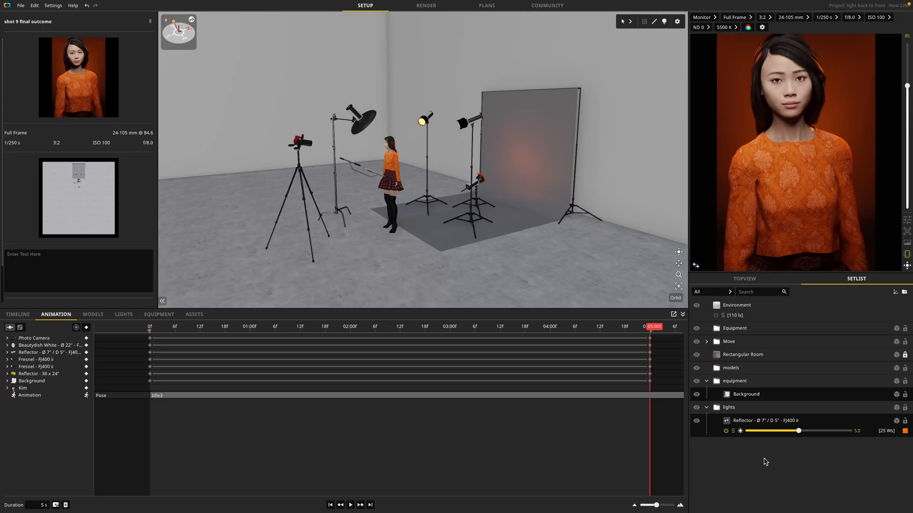
mouse_move(739, 342)
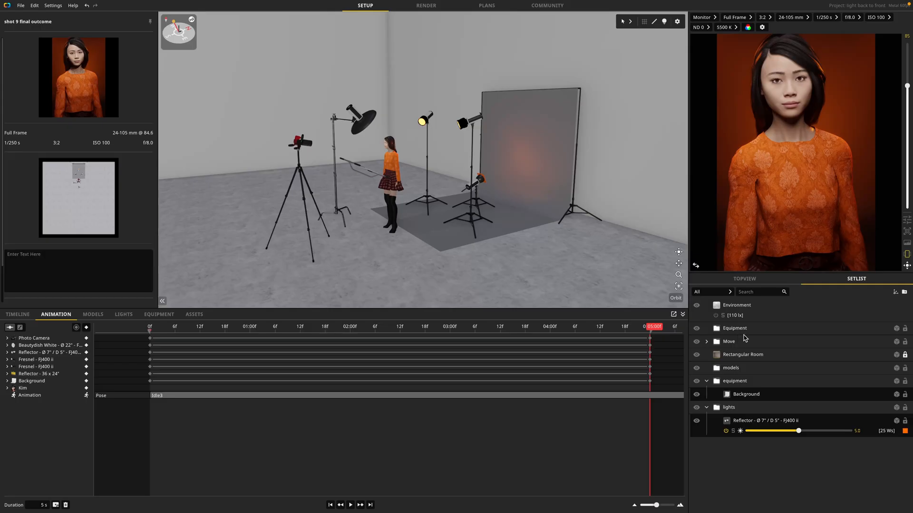
Step: Group the Reflector, both Fresnels and the Beautydish under the Axis folder and select it
left_click(728, 342)
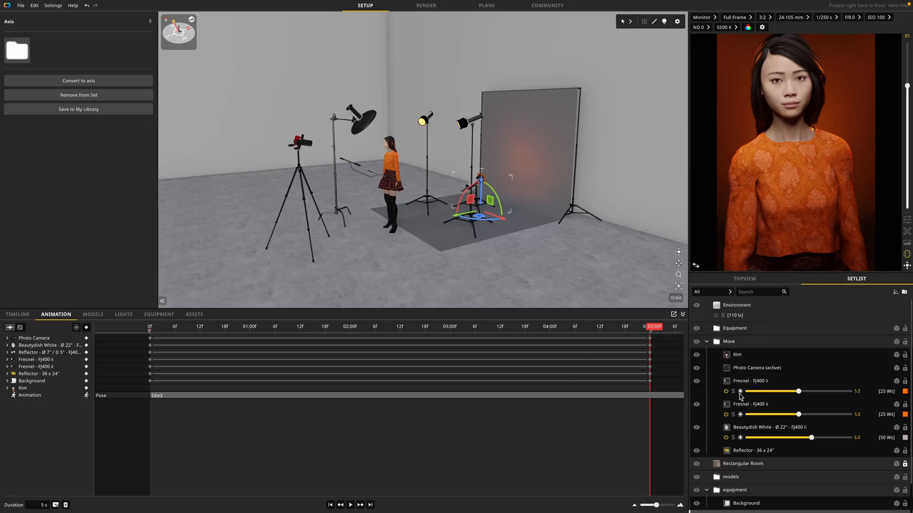
scroll("down", 3)
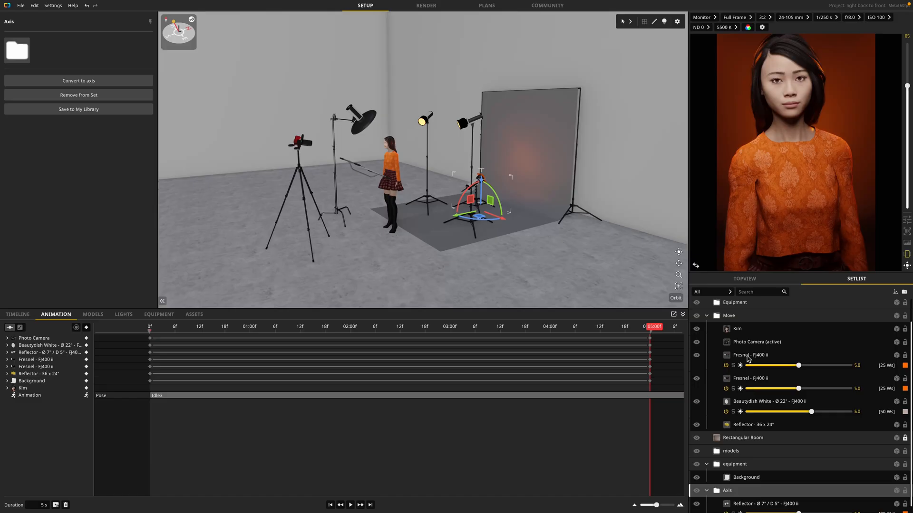
left_click(751, 355)
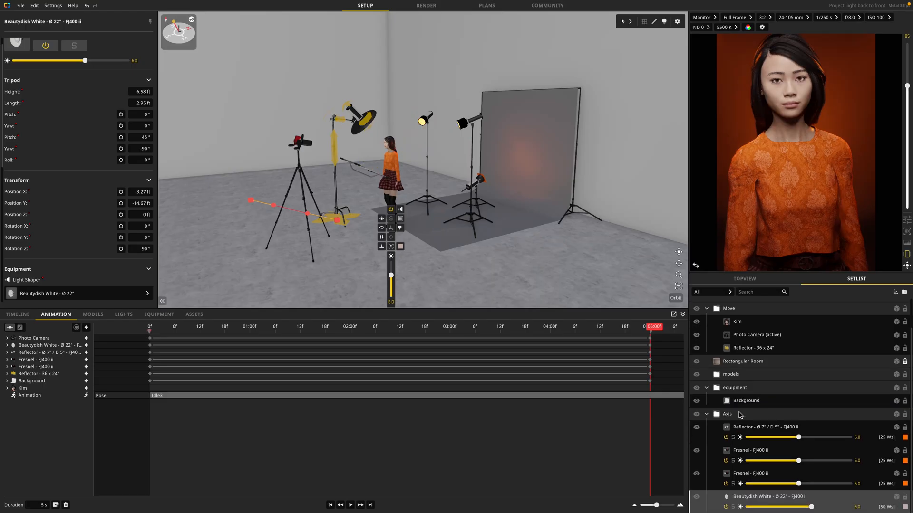
left_click(726, 414)
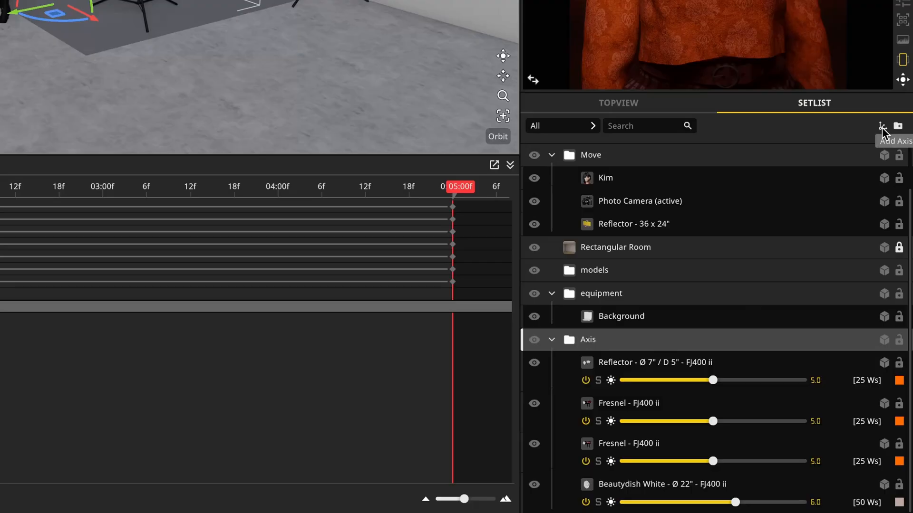
Step: Convert the Axis folder to an axis, keyframe a 360° Z rotation, and preview playback
right_click(588, 339)
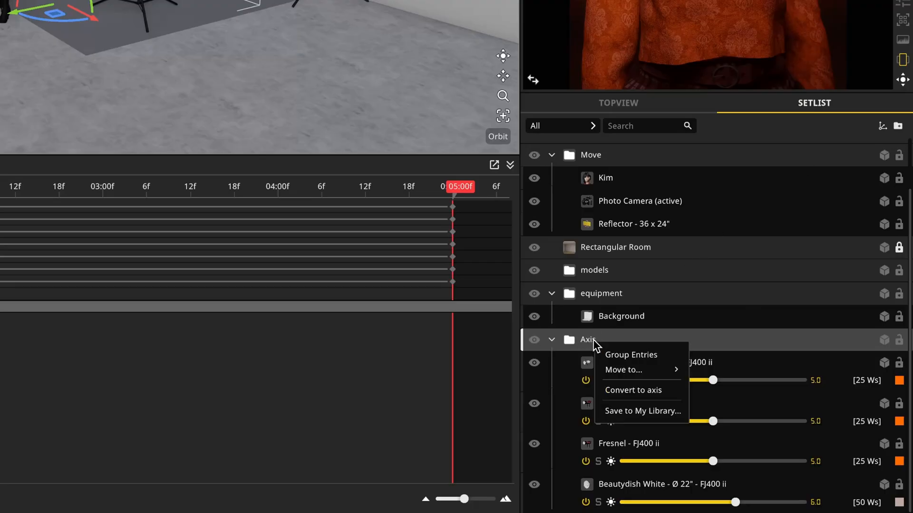
mouse_move(622, 394)
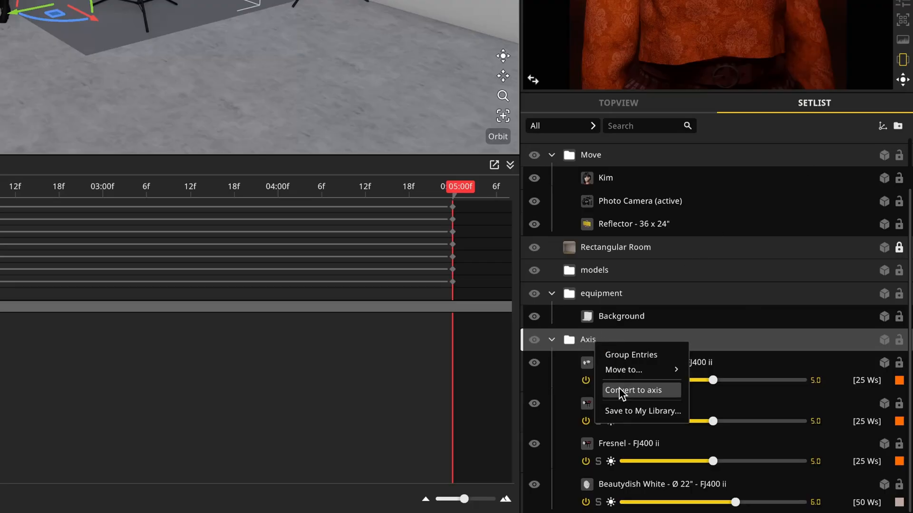
left_click(633, 390)
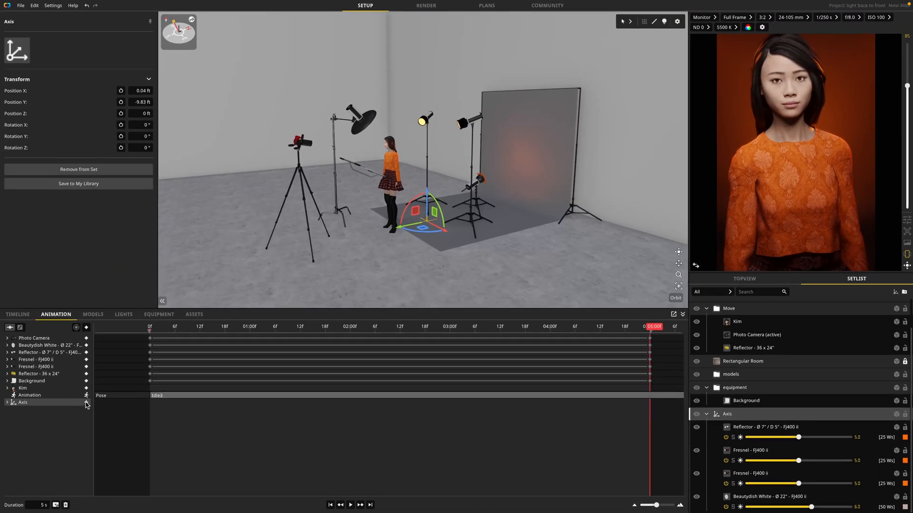
left_click(562, 327)
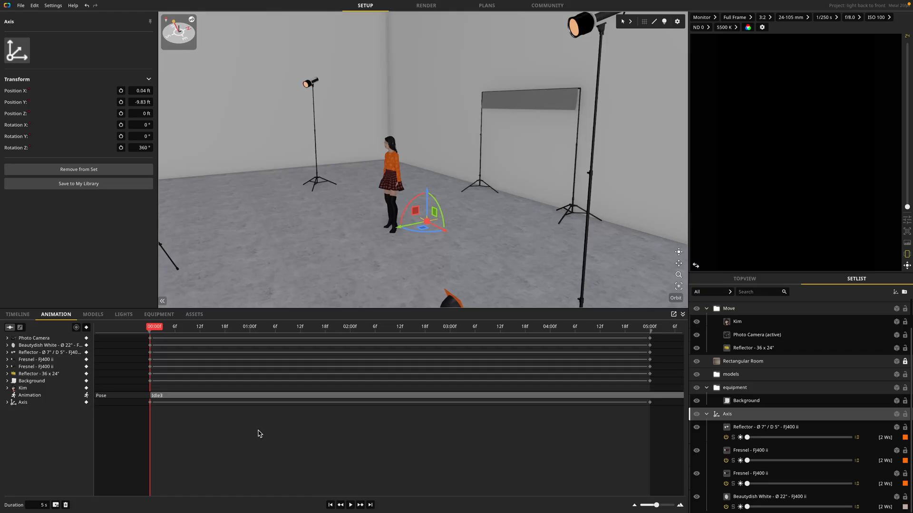
left_click(350, 505)
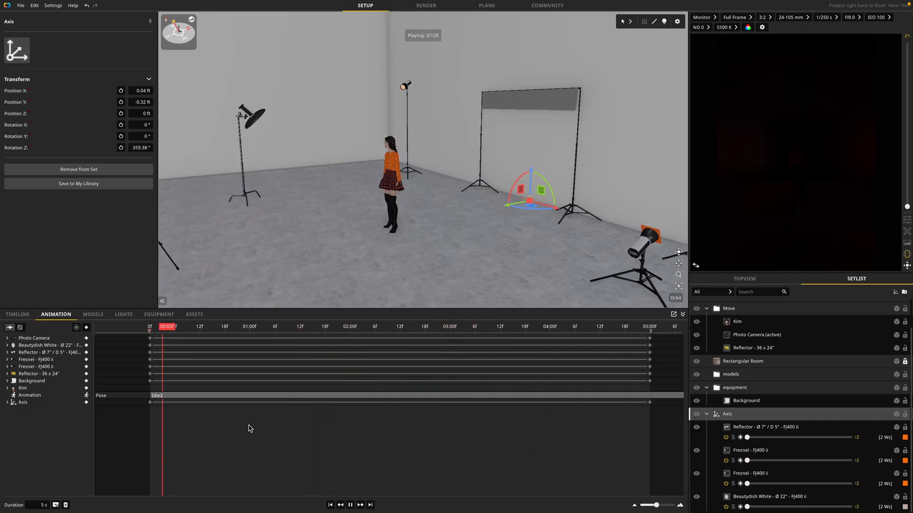
left_click(350, 505)
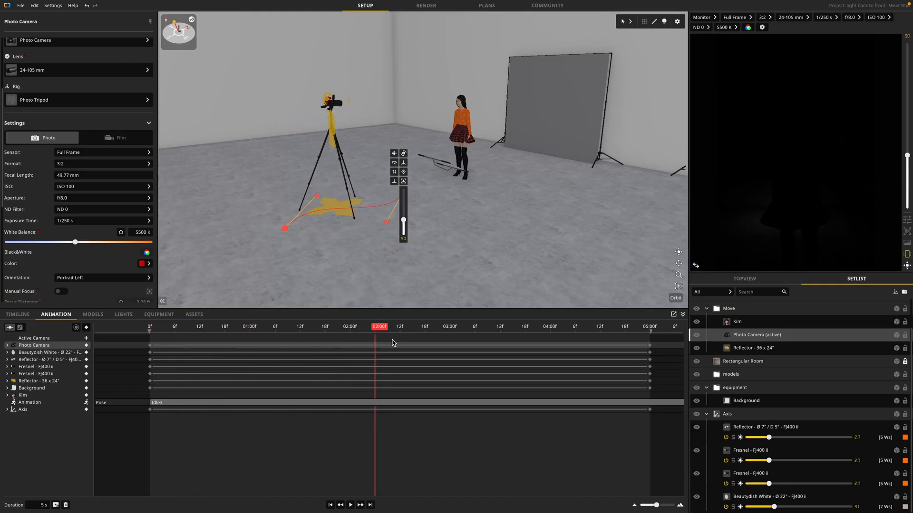
left_click(524, 326)
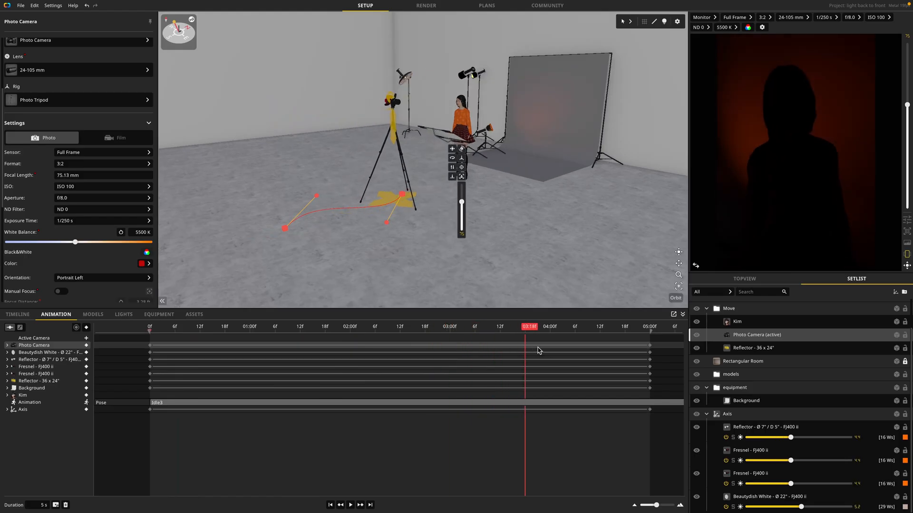
left_click(350, 504)
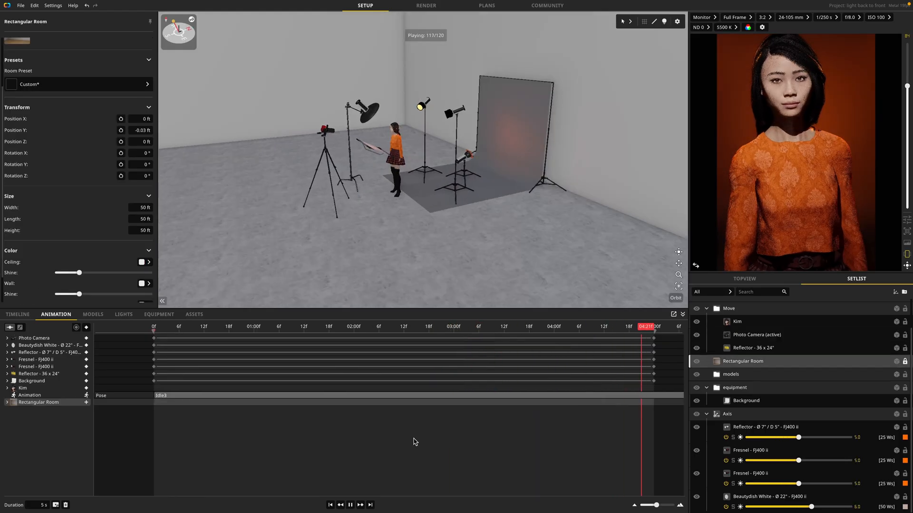